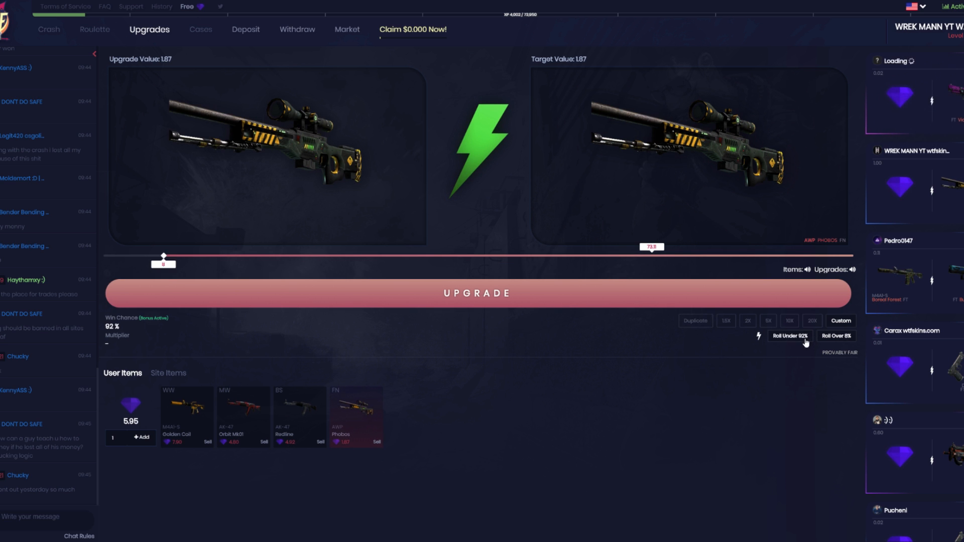
Slide the roll threshold to Roll Under 92% for the AWP Phobos upgrade
{"action": "left_click_drag", "start_coordinate": [162, 256], "coordinate": [495, 256]}
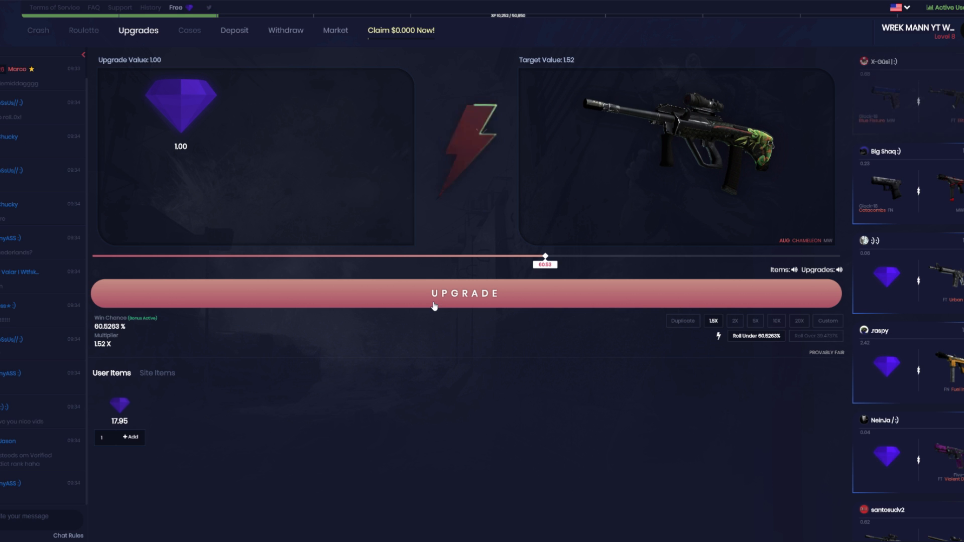
Roll and win the AUG Chameleon, then lose it rolling toward the Desert Eagle Conspiracy
{"action": "left_click", "coordinate": [466, 294]}
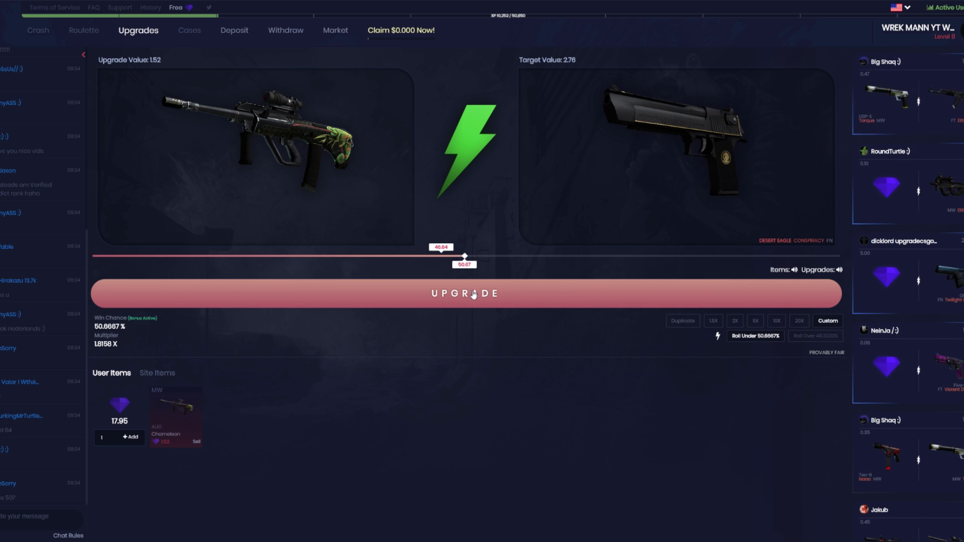
{"action": "left_click", "coordinate": [470, 294]}
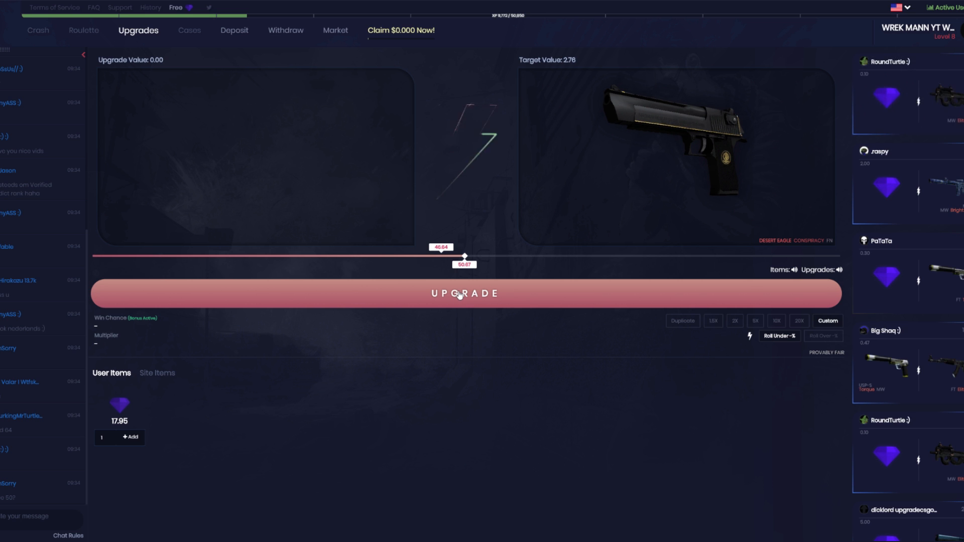
{"action": "left_click", "coordinate": [460, 293]}
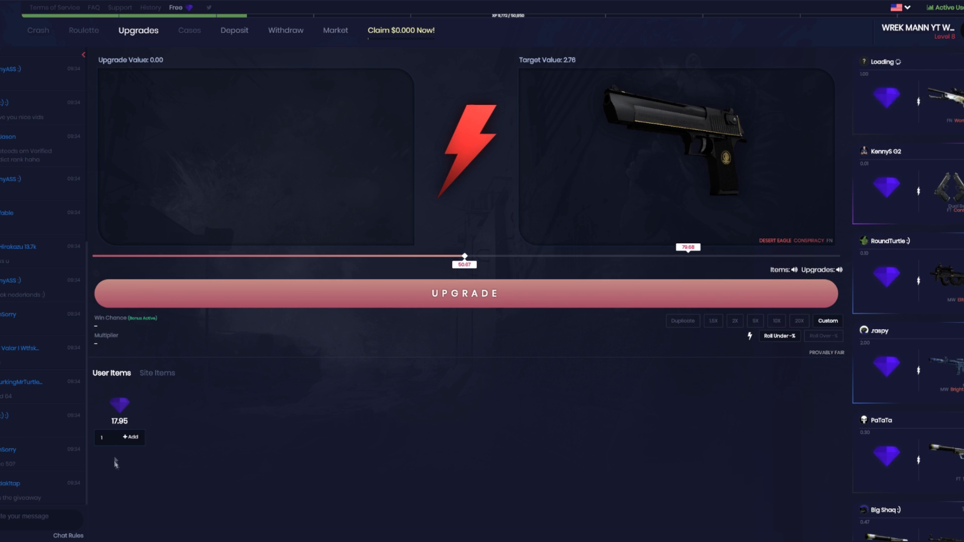
Stake 1.00 balance to win a P250 Muertos, then stage it toward a pricier target
{"action": "left_click", "coordinate": [130, 438]}
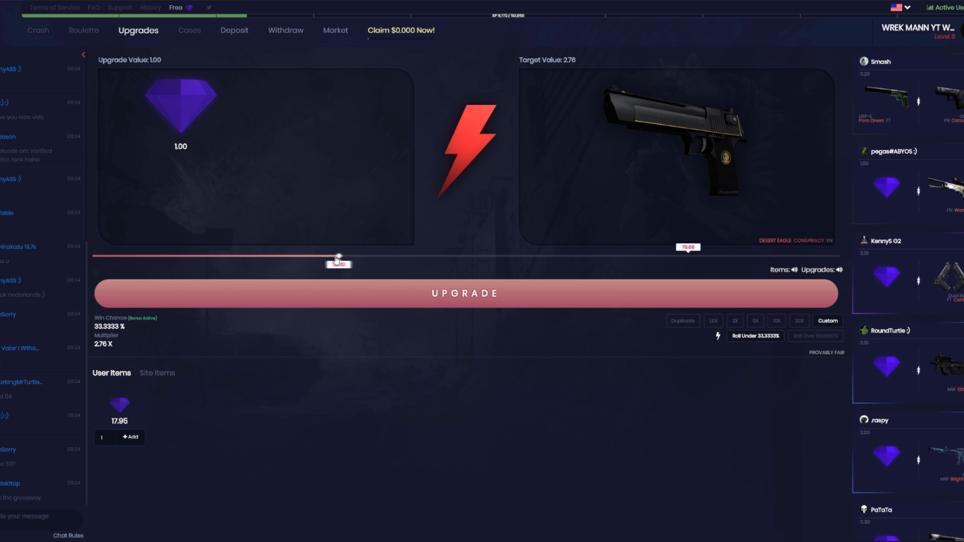
{"action": "left_click_drag", "start_coordinate": [338, 256], "coordinate": [316, 256]}
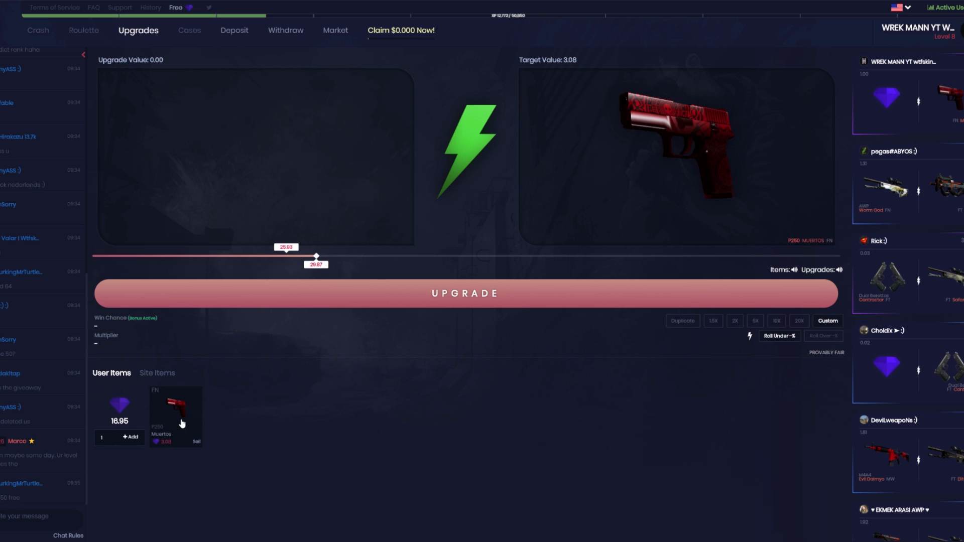
{"action": "left_click", "coordinate": [176, 415]}
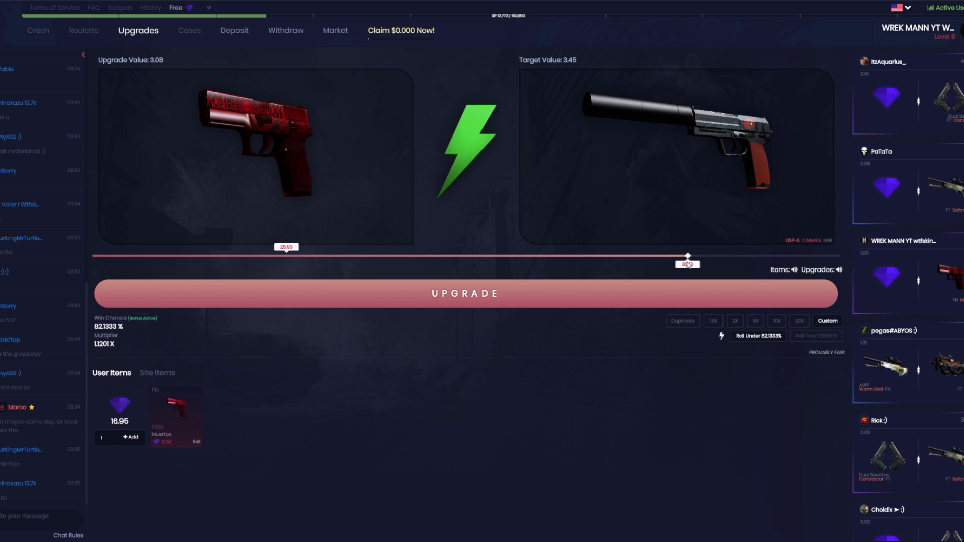
{"action": "left_click_drag", "start_coordinate": [687, 256], "coordinate": [534, 256]}
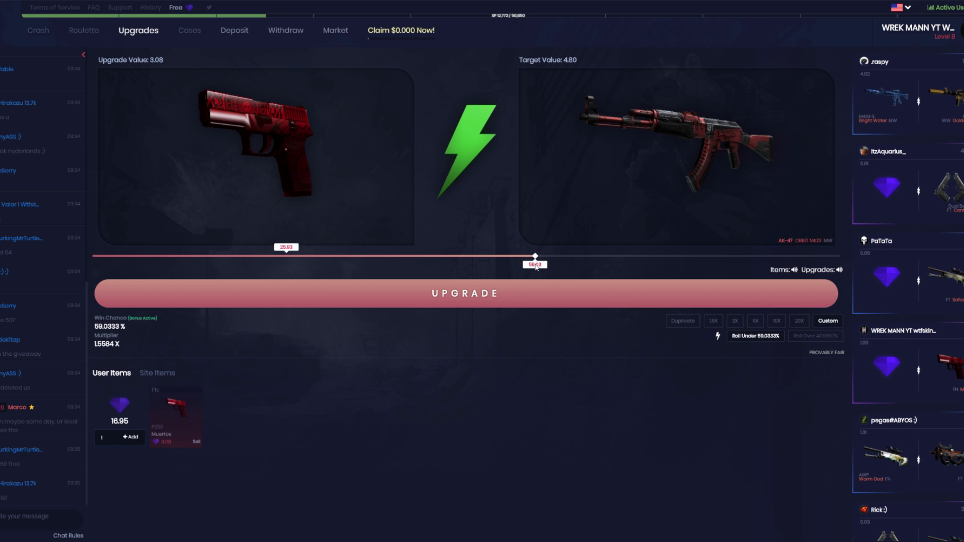
{"action": "left_click_drag", "start_coordinate": [534, 256], "coordinate": [543, 256]}
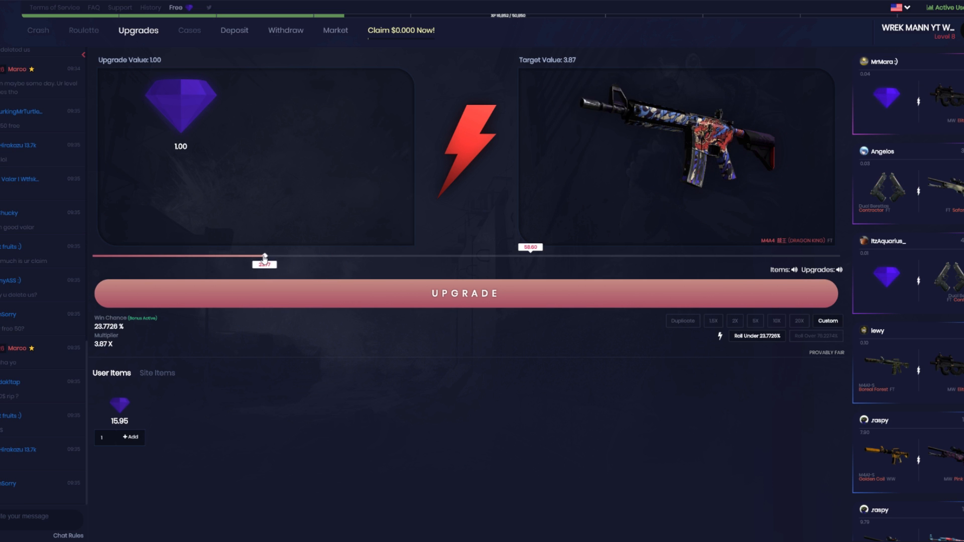
Slide past the M4A1-S Guardian and Glock-18 Water Elemental to the AWP Elite Build at 30.06% and roll it
{"action": "left_click_drag", "start_coordinate": [264, 256], "coordinate": [247, 253]}
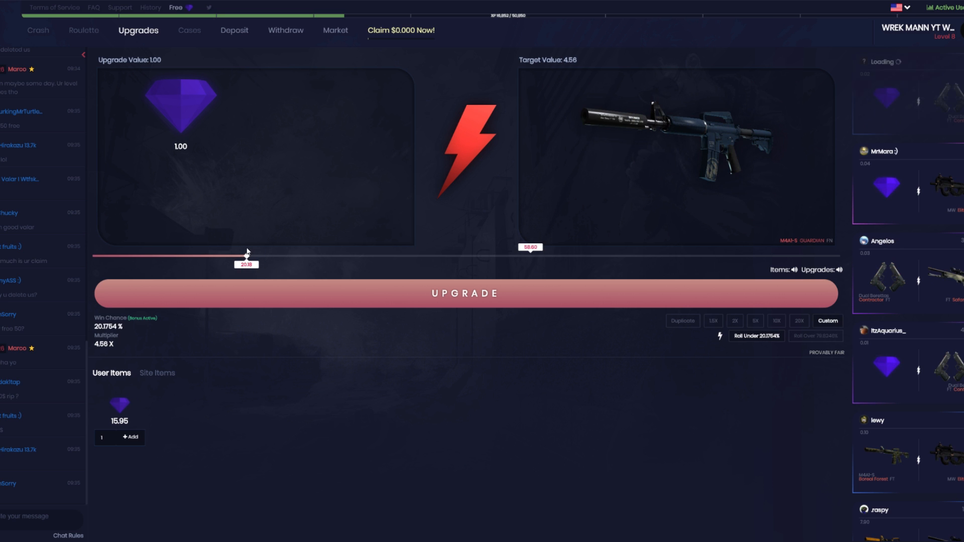
{"action": "left_click_drag", "start_coordinate": [246, 256], "coordinate": [299, 256]}
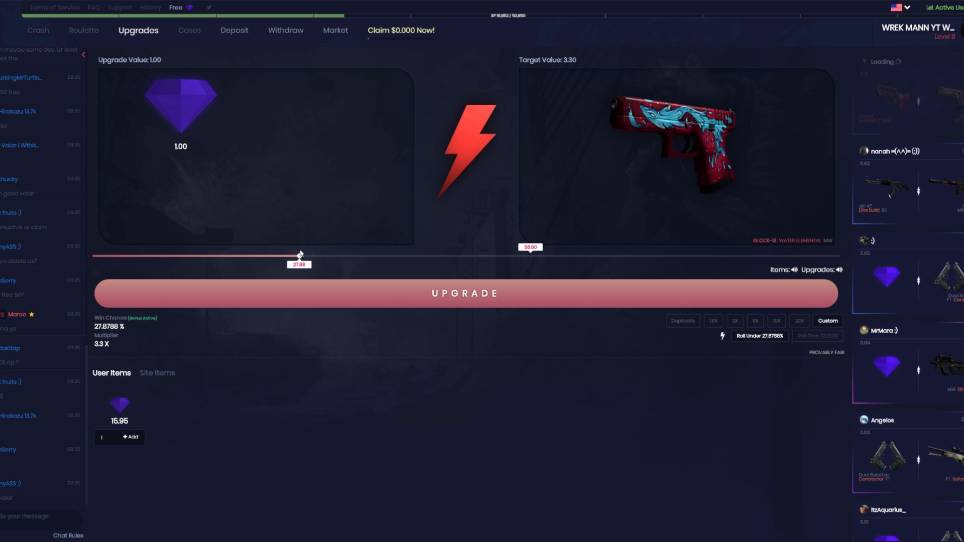
{"action": "left_click_drag", "start_coordinate": [299, 254], "coordinate": [310, 254]}
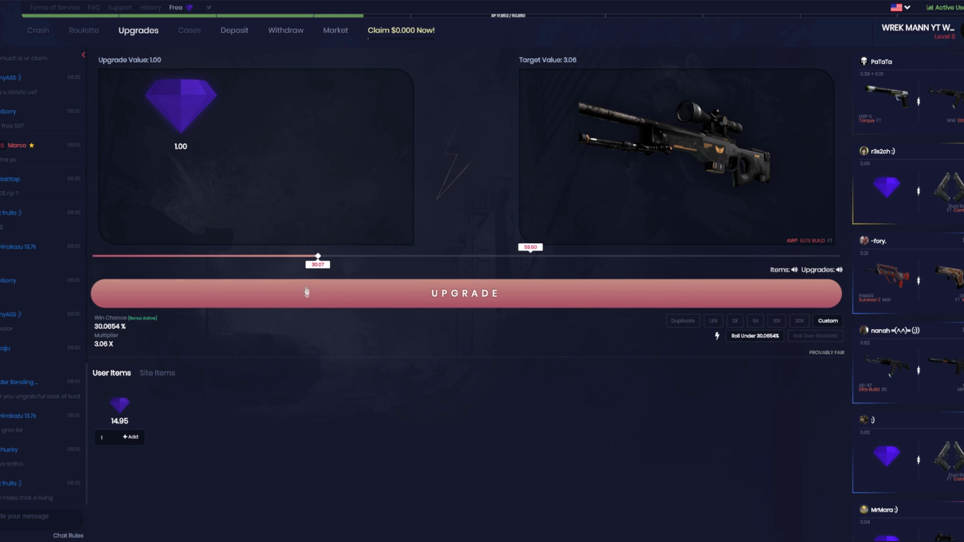
{"action": "left_click", "coordinate": [465, 293]}
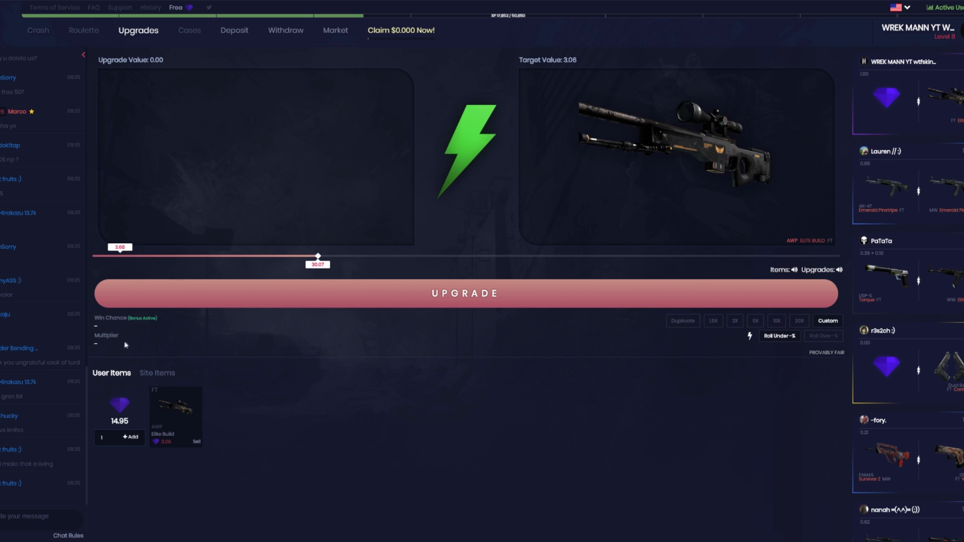
{"action": "mouse_move", "coordinate": [128, 295]}
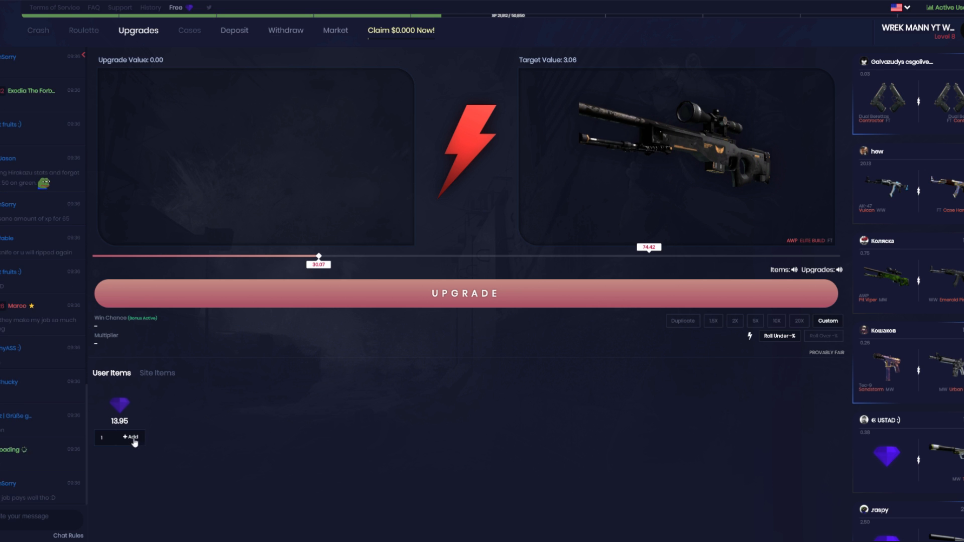
Stake 1.00 to win an AK-47 Orbit Mk01, then aim it at a Glock-18 Wasteland Rebel
{"action": "left_click", "coordinate": [130, 438]}
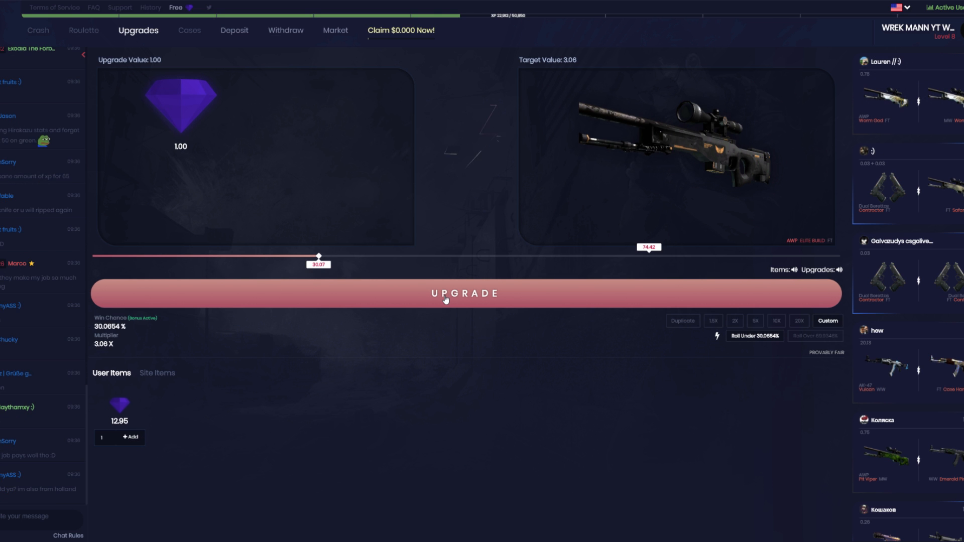
{"action": "left_click", "coordinate": [444, 298]}
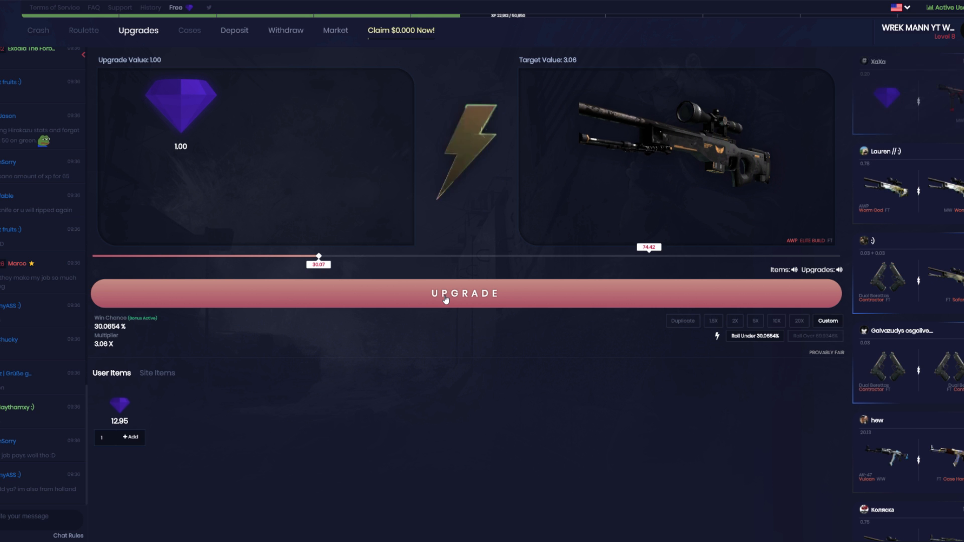
{"action": "left_click", "coordinate": [445, 294]}
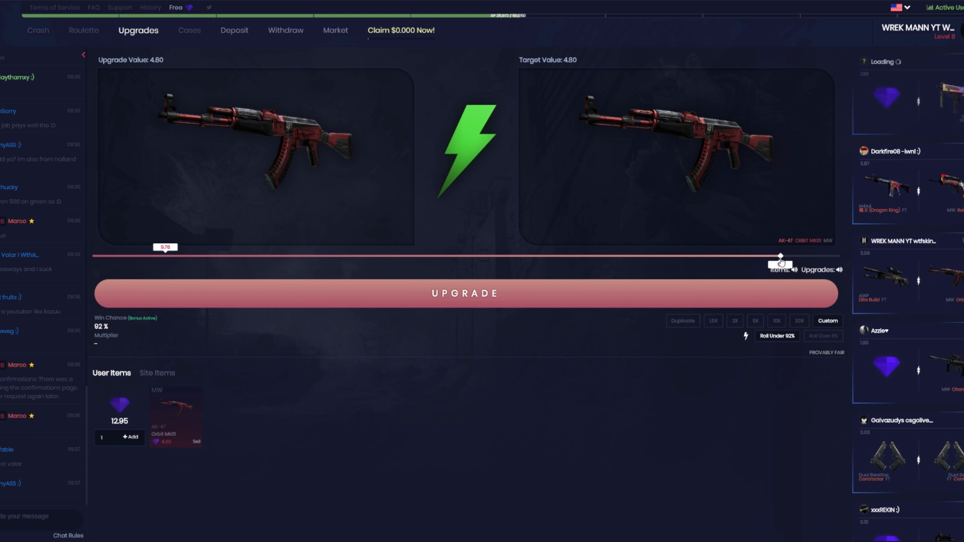
{"action": "left_click_drag", "start_coordinate": [779, 256], "coordinate": [479, 256]}
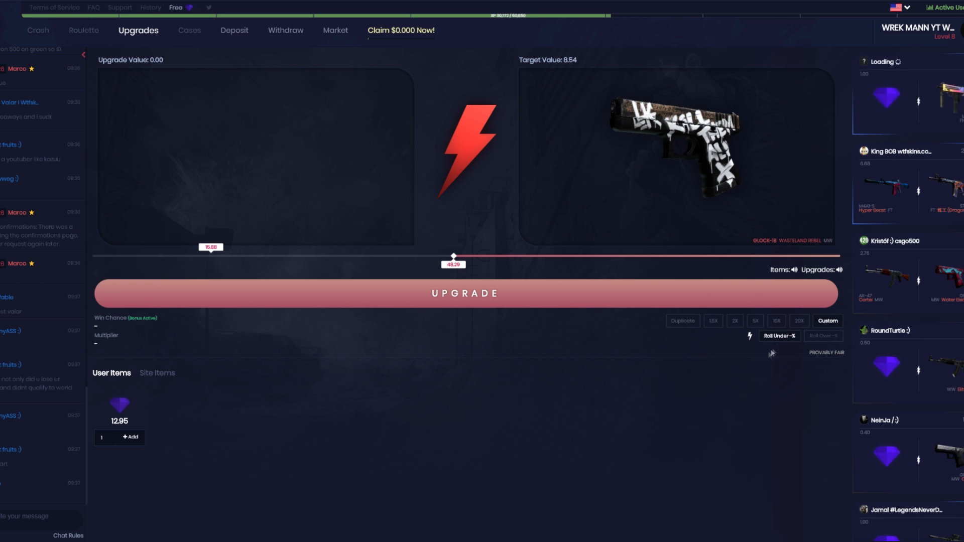
Stake 1.00 balance twice, sliding the target to win and keep a P250 Muertos
{"action": "left_click", "coordinate": [130, 438]}
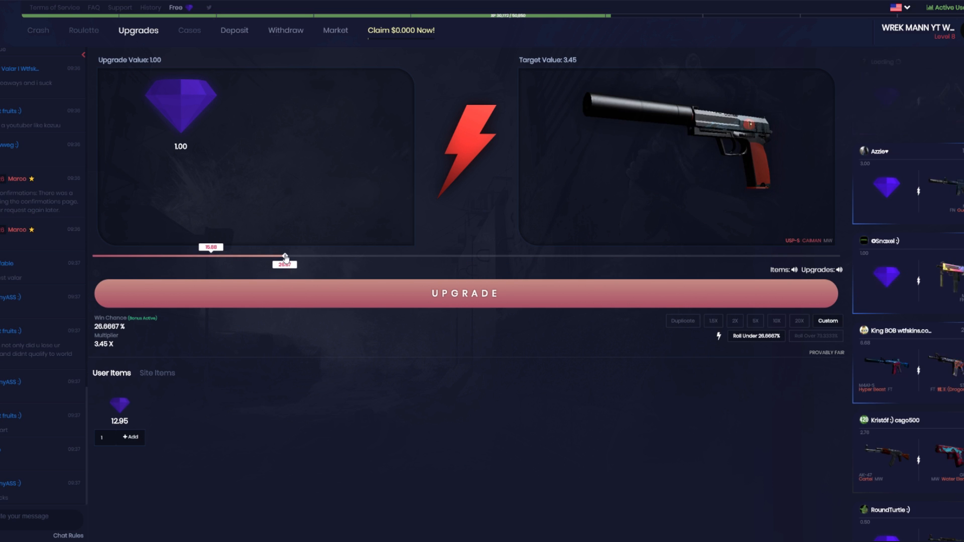
{"action": "left_click_drag", "start_coordinate": [284, 256], "coordinate": [310, 256]}
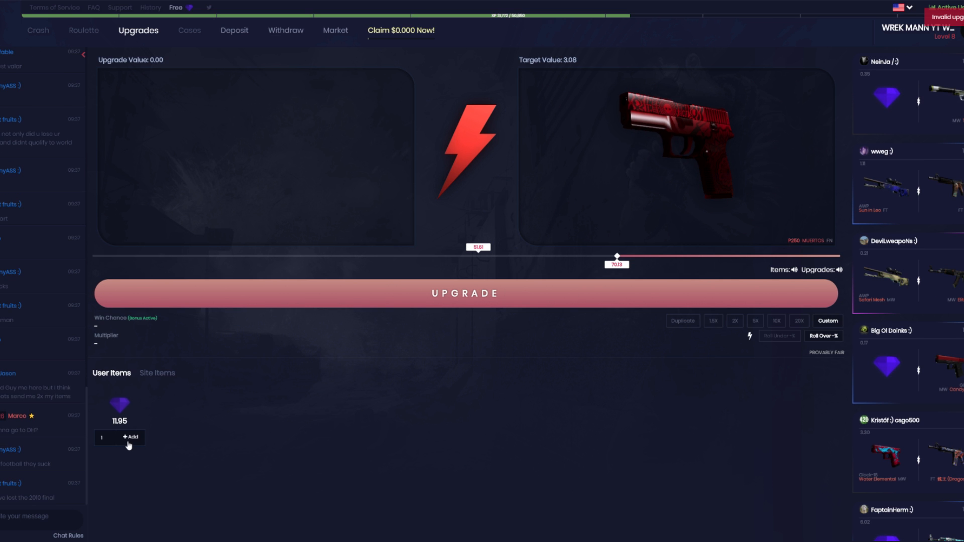
{"action": "left_click", "coordinate": [130, 438]}
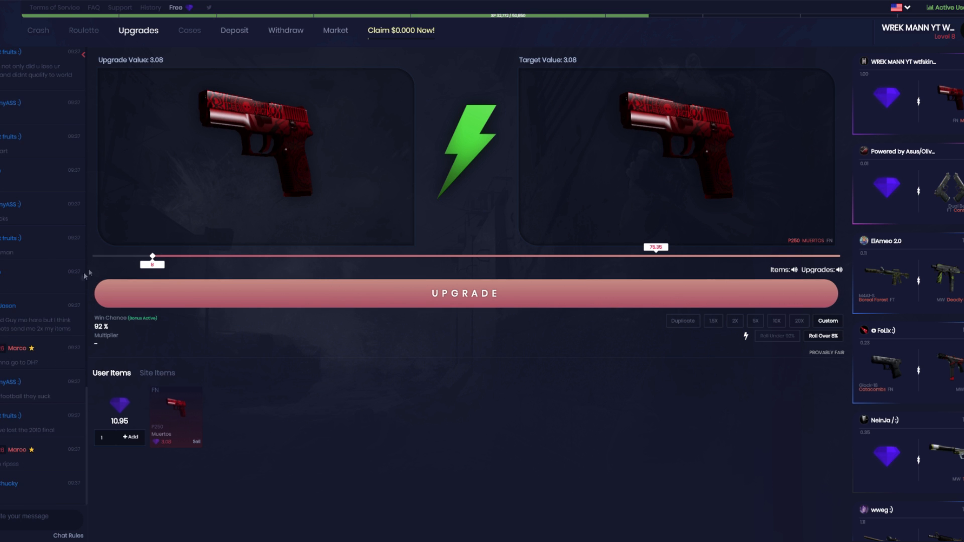
{"action": "left_click_drag", "start_coordinate": [152, 256], "coordinate": [462, 256]}
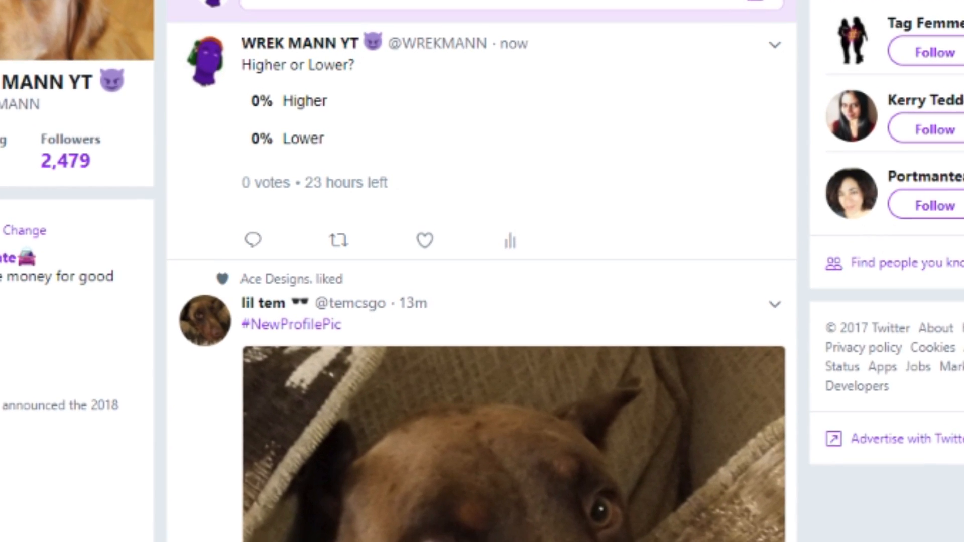
Post the 'Higher or Lower?' poll and go to the account's own profile
{"action": "left_click", "coordinate": [671, 9]}
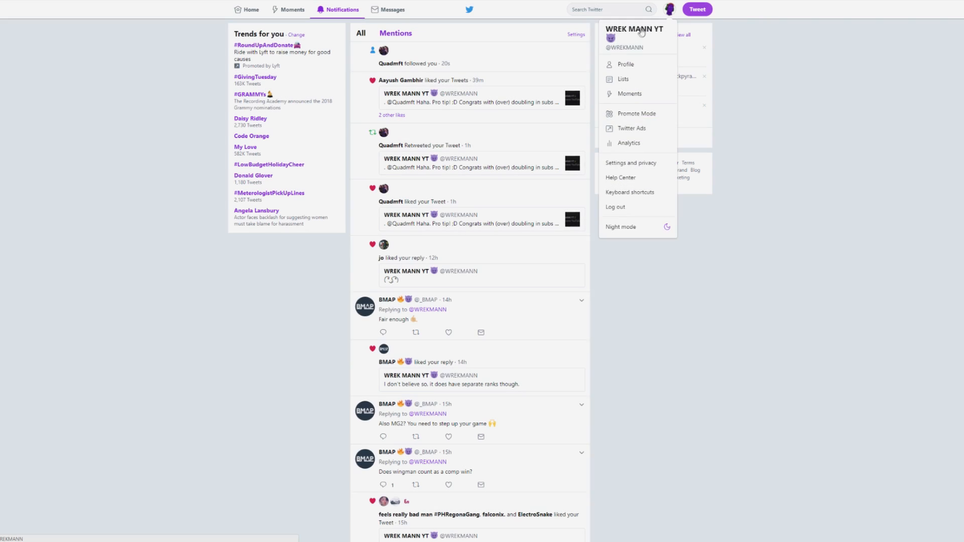
{"action": "left_click", "coordinate": [623, 64]}
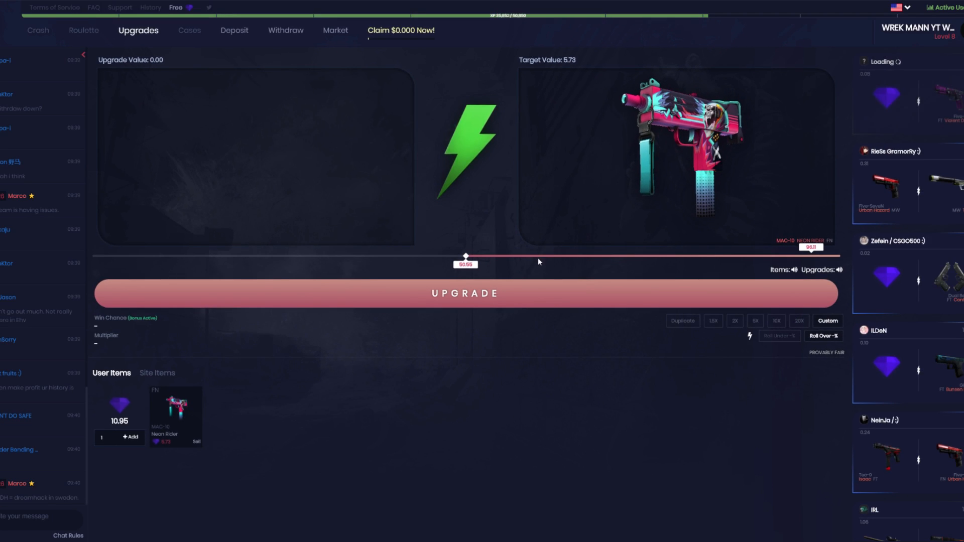
{"action": "mouse_move", "coordinate": [747, 289]}
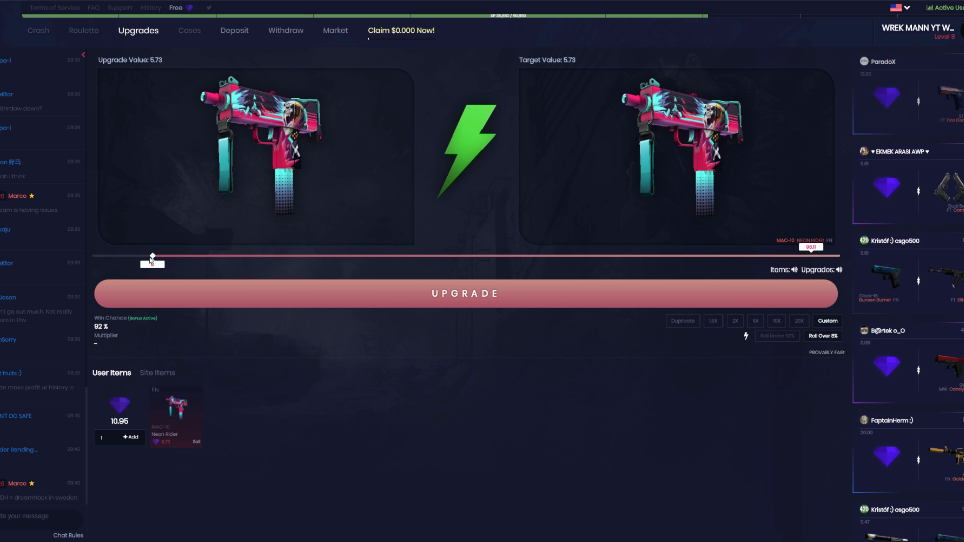
Slide the Neon Rider's target from a double-value AK-47 down to a cheaper M4A1-S and fine-tune the odds
{"action": "left_click_drag", "start_coordinate": [152, 256], "coordinate": [489, 256]}
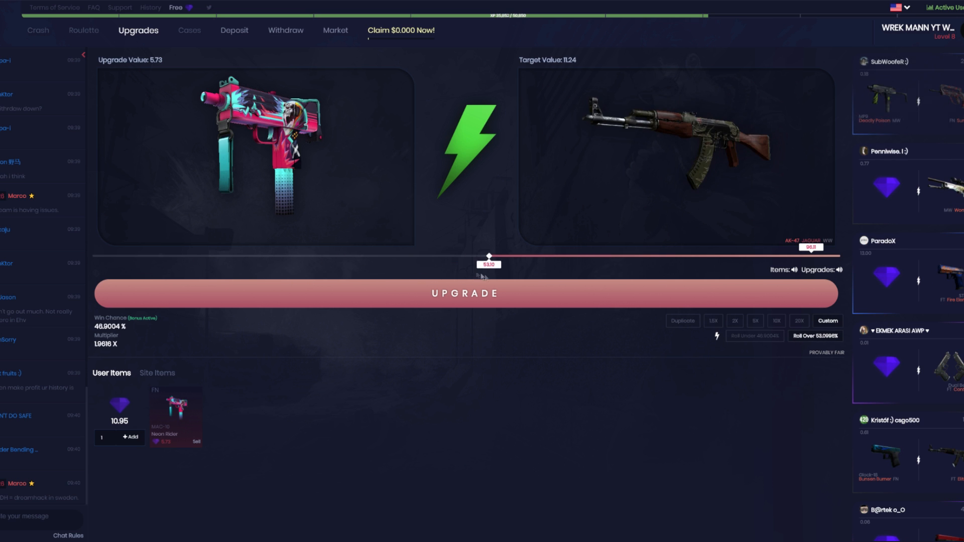
{"action": "left_click_drag", "start_coordinate": [488, 256], "coordinate": [305, 256]}
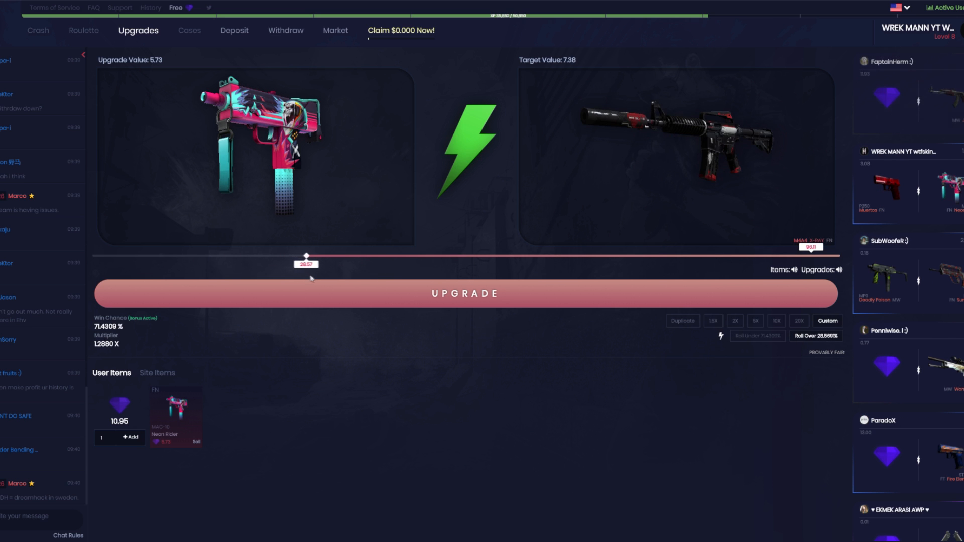
{"action": "left_click_drag", "start_coordinate": [307, 255], "coordinate": [329, 256]}
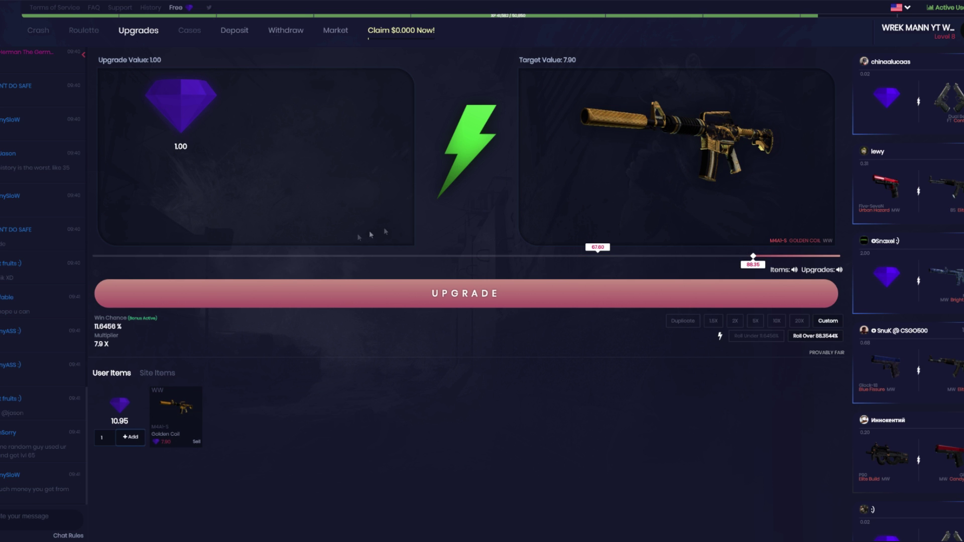
Win a MAC-10 Neon Rider from balance and slide its target up to the AK-47 Orbit Mk01
{"action": "left_click_drag", "start_coordinate": [751, 256], "coordinate": [473, 256]}
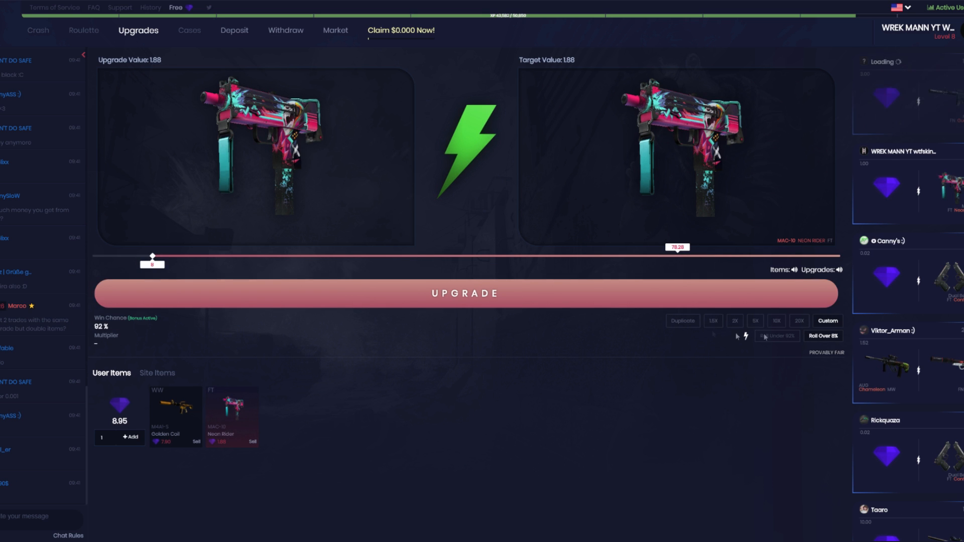
{"action": "left_click_drag", "start_coordinate": [153, 256], "coordinate": [779, 256]}
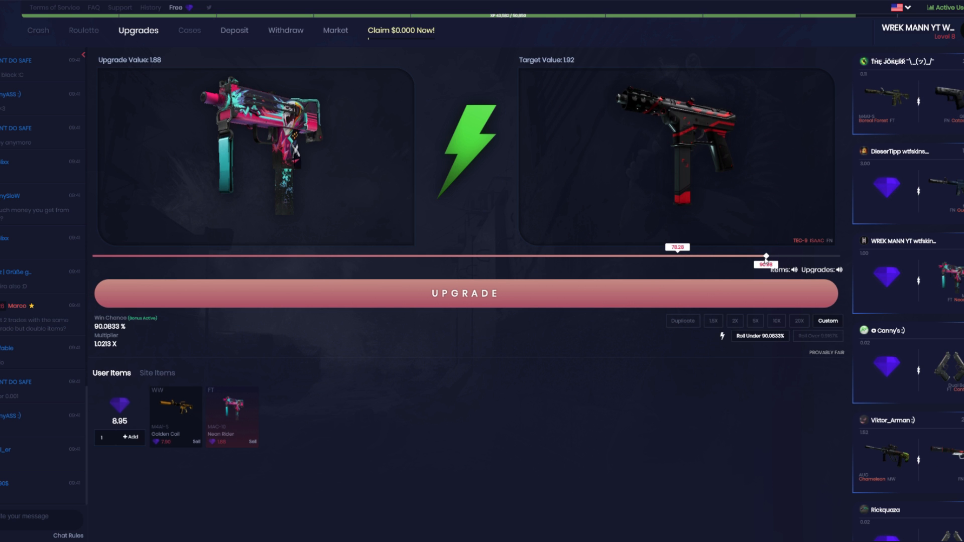
{"action": "left_click_drag", "start_coordinate": [765, 256], "coordinate": [434, 256]}
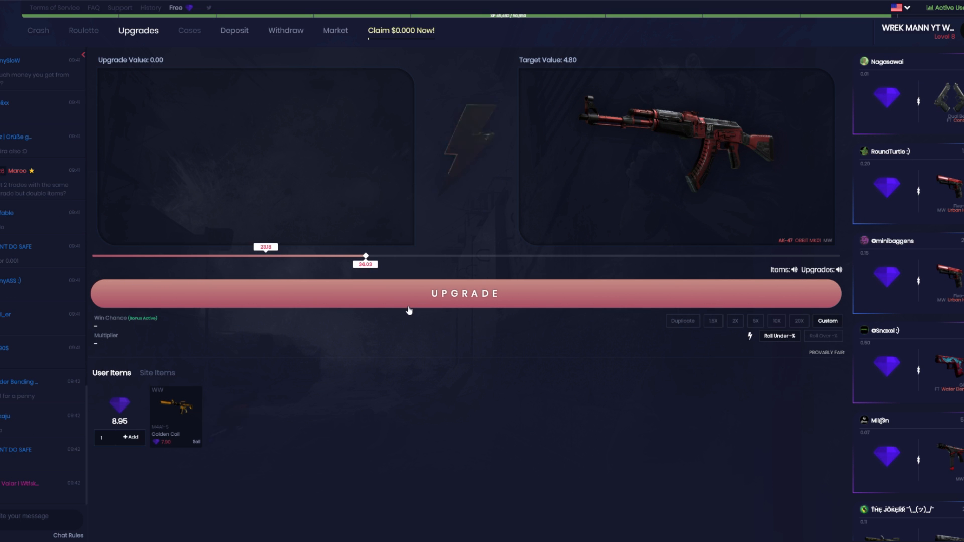
Roll toward the AK-47 Orbit Mk01, then browse and close the Steam overlay inventory
{"action": "left_click", "coordinate": [464, 293]}
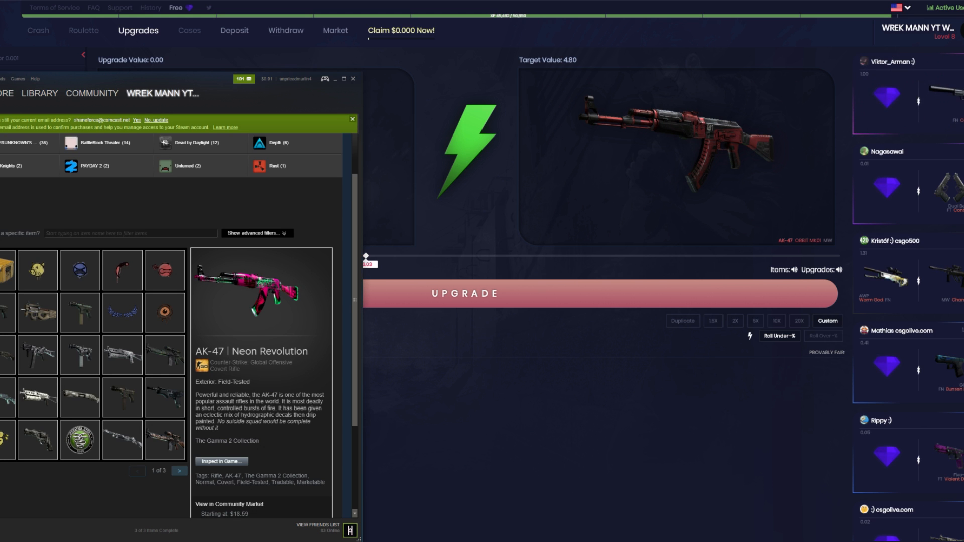
{"action": "left_click", "coordinate": [351, 78]}
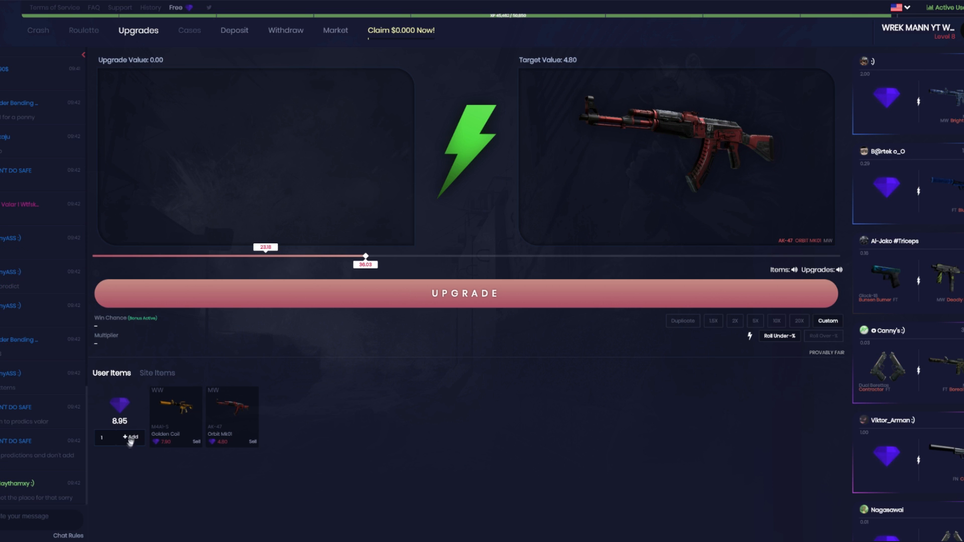
Stake 1.00 balance, slide the target down to the M4A4 Evil Daimyo and roll to win it
{"action": "left_click", "coordinate": [129, 438]}
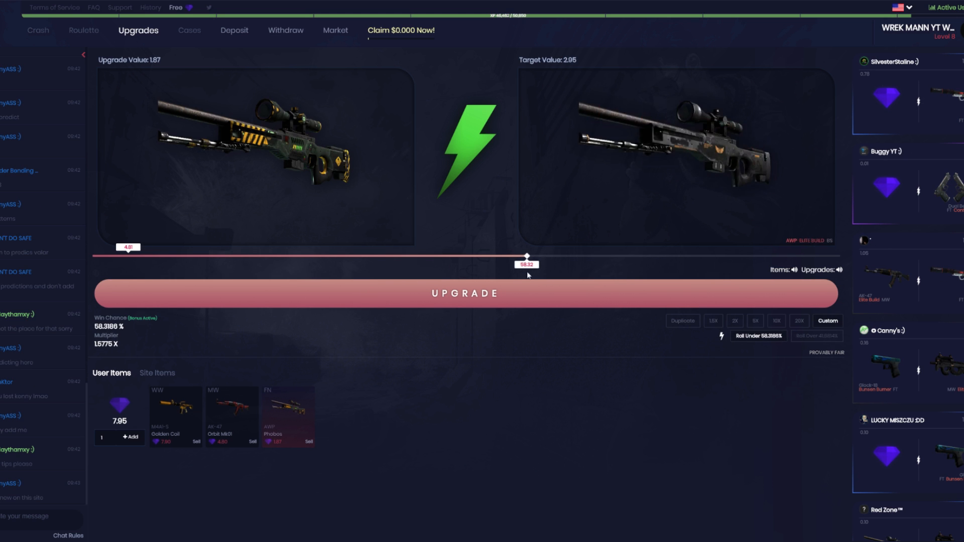
{"action": "left_click_drag", "start_coordinate": [527, 256], "coordinate": [551, 256]}
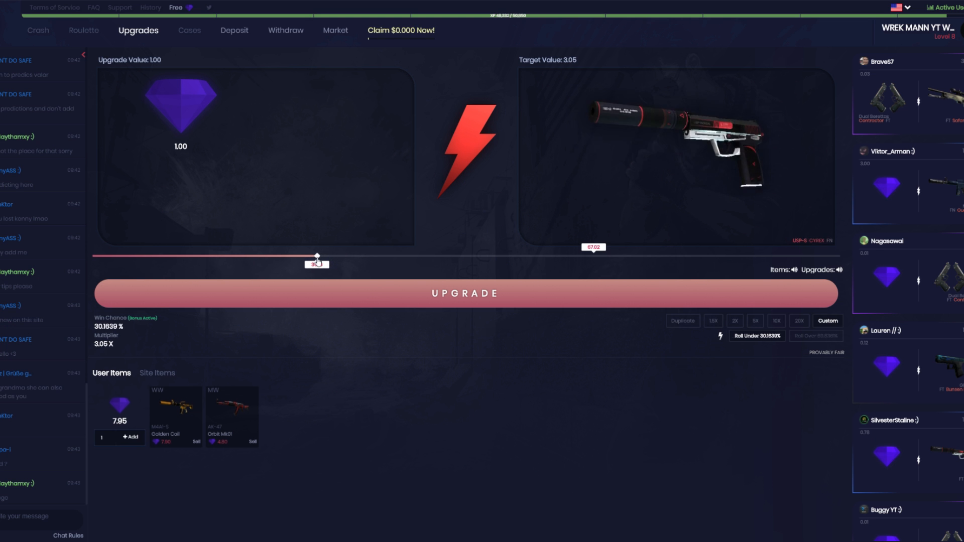
{"action": "left_click_drag", "start_coordinate": [317, 256], "coordinate": [424, 256]}
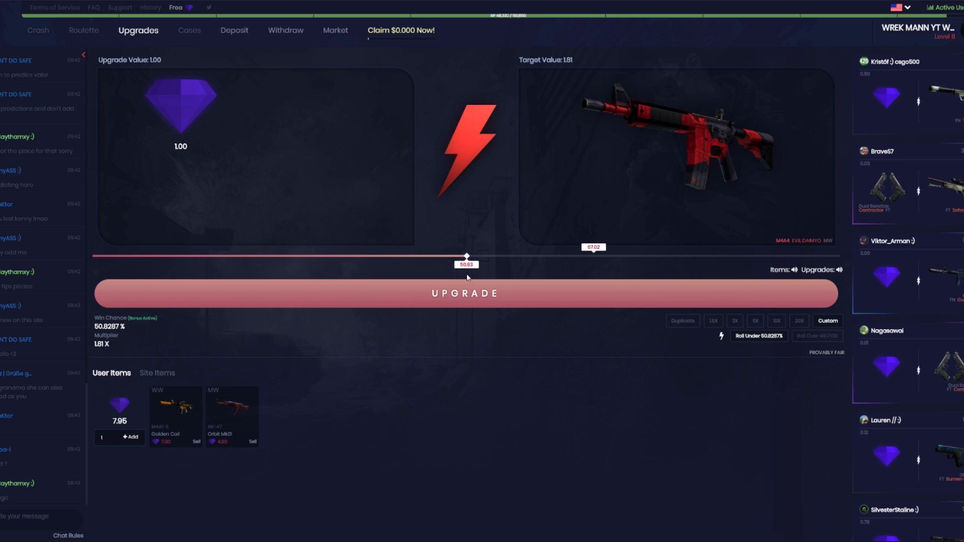
{"action": "left_click", "coordinate": [468, 293]}
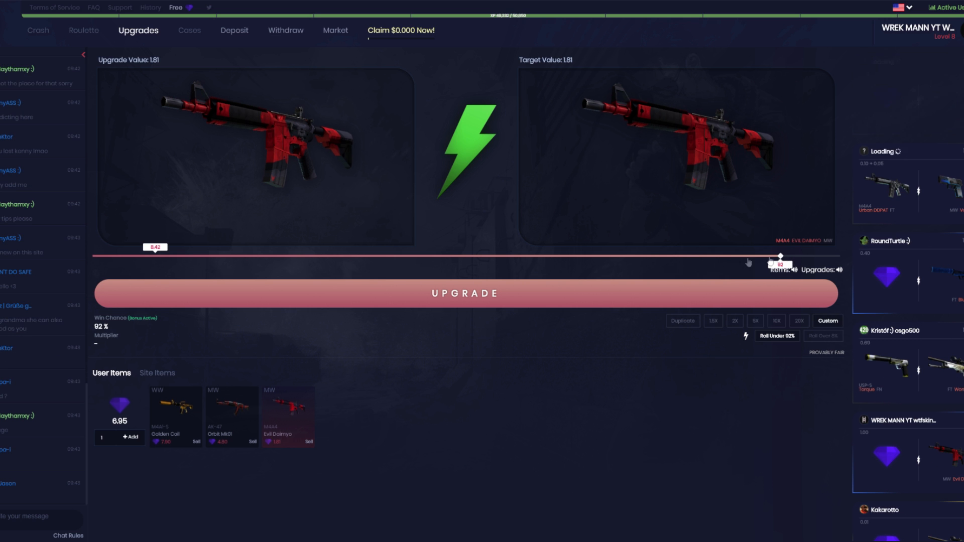
Slide the Evil Daimyo's target past an AK-47 and Desert Eagle Hypnotic down to the P90 Trigon at ~77%
{"action": "left_click_drag", "start_coordinate": [779, 256], "coordinate": [274, 256]}
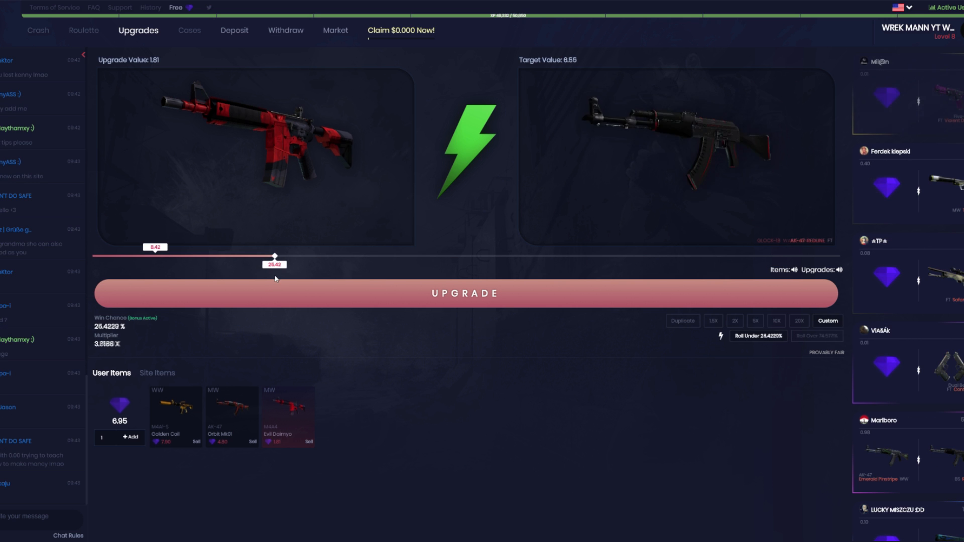
{"action": "left_click_drag", "start_coordinate": [275, 256], "coordinate": [237, 256]}
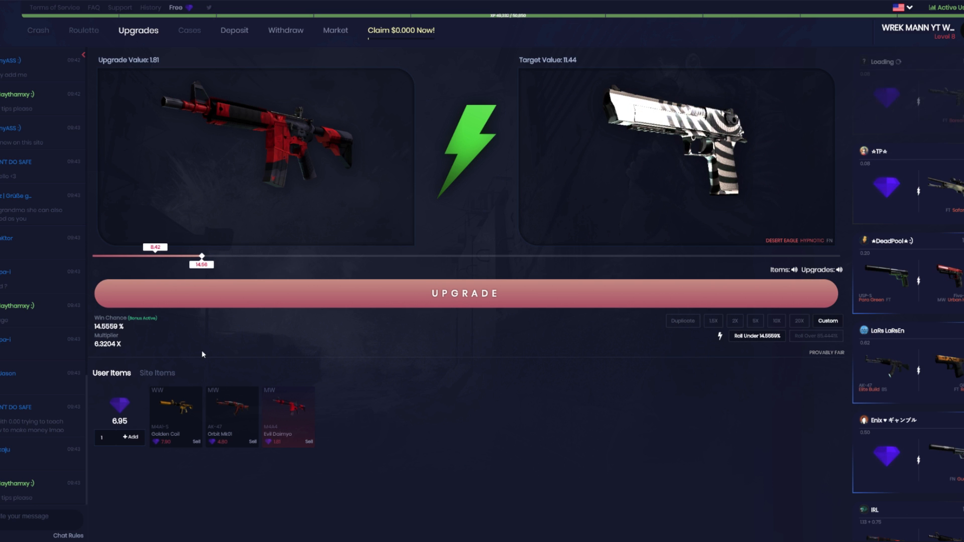
{"action": "left_click_drag", "start_coordinate": [202, 256], "coordinate": [680, 256]}
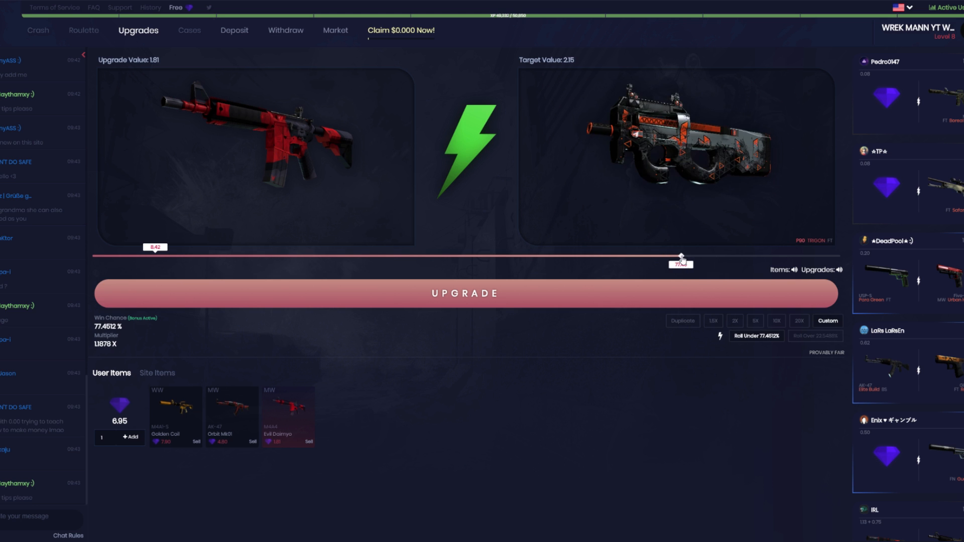
Adjust the Evil Daimyo upgrade target and flip the winning roll side before upgrading
{"action": "left_click_drag", "start_coordinate": [681, 256], "coordinate": [546, 257]}
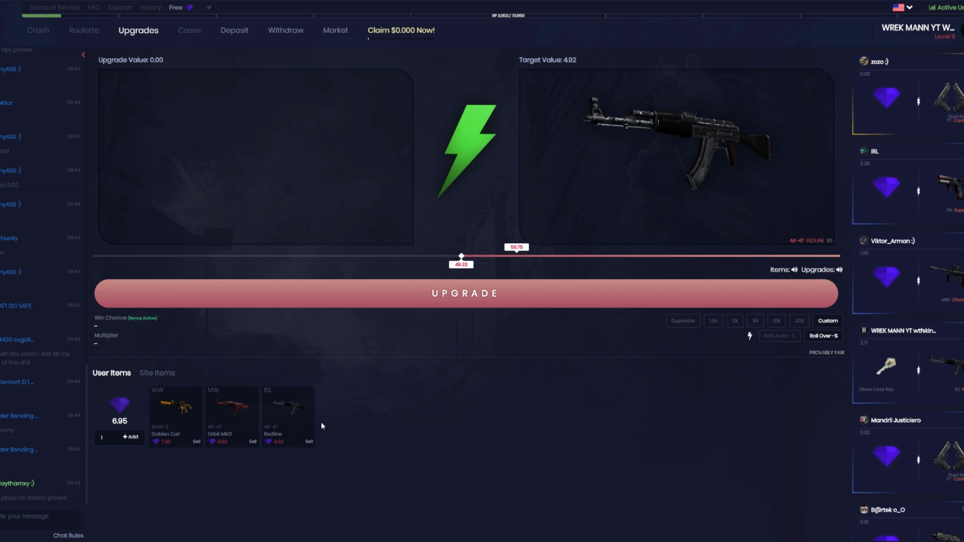
{"action": "mouse_move", "coordinate": [86, 454]}
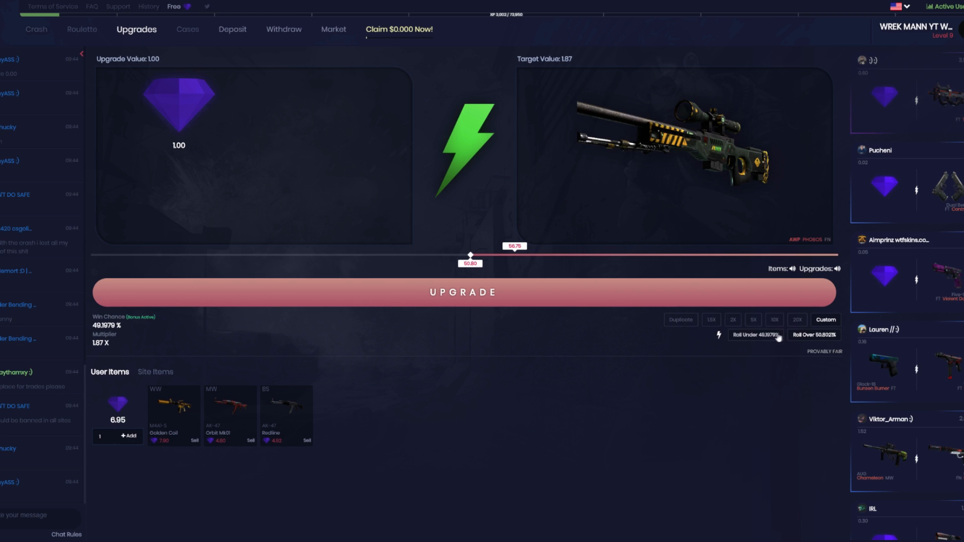
{"action": "left_click", "coordinate": [464, 293]}
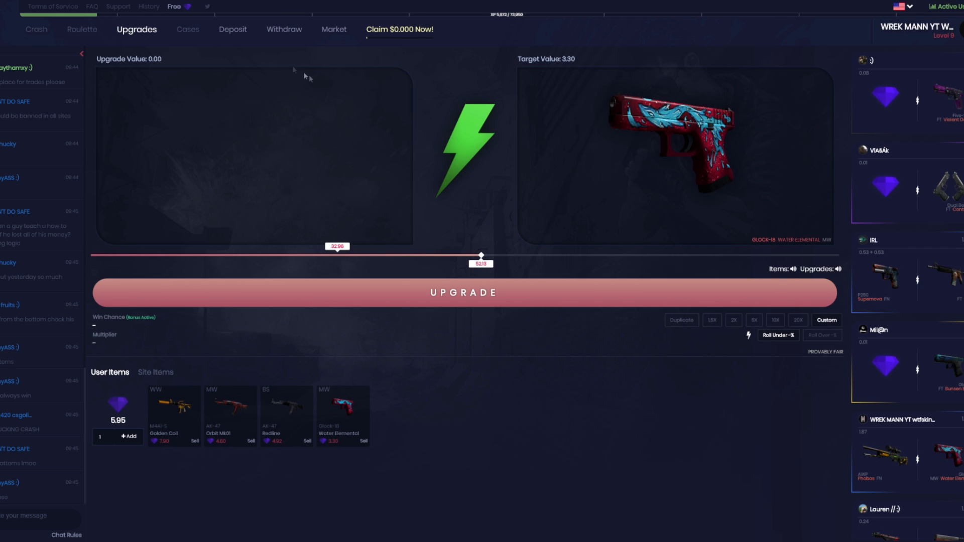
Stake the Glock-18 Water Elemental and set the target to the Desert Eagle Kumicho Dragon at 5.37
{"action": "left_click", "coordinate": [342, 411]}
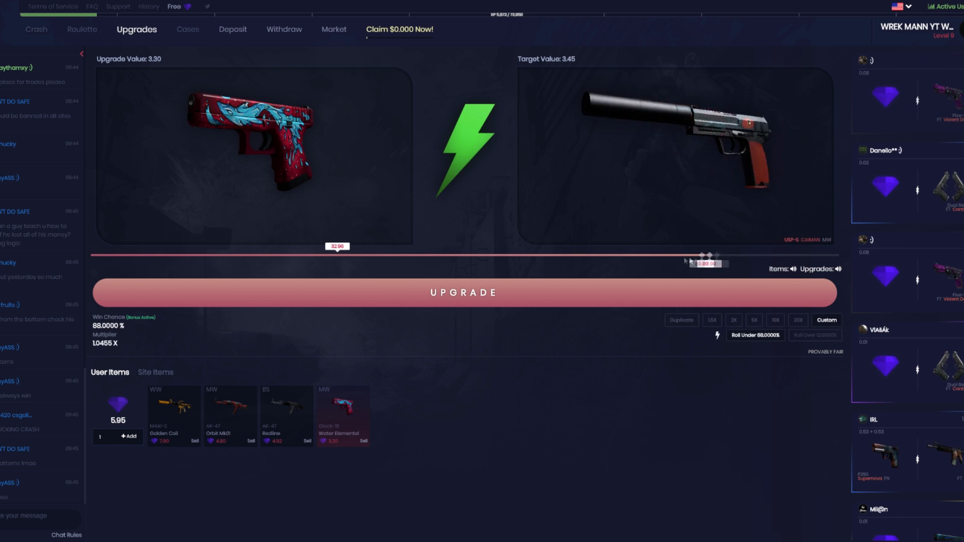
{"action": "left_click_drag", "start_coordinate": [707, 261], "coordinate": [538, 256]}
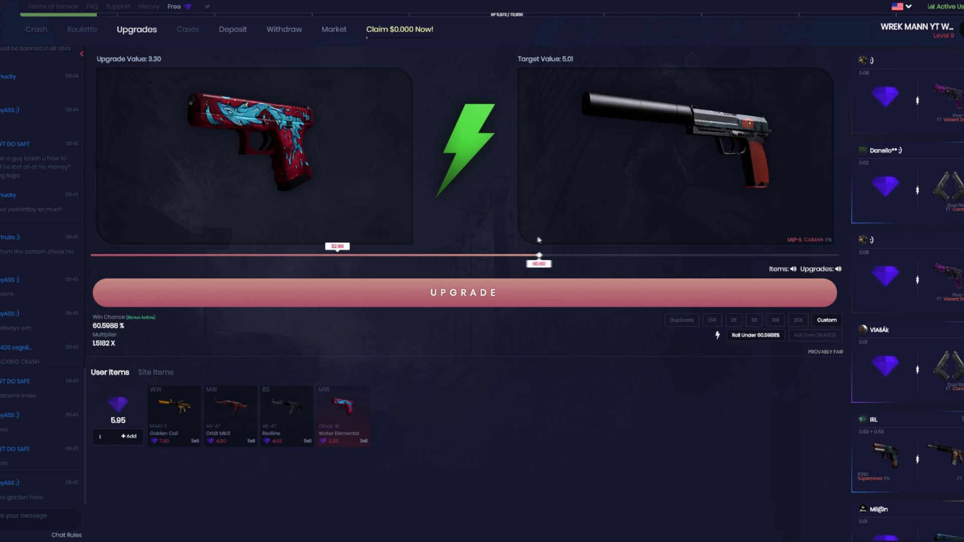
{"action": "left_click_drag", "start_coordinate": [538, 255], "coordinate": [507, 255]}
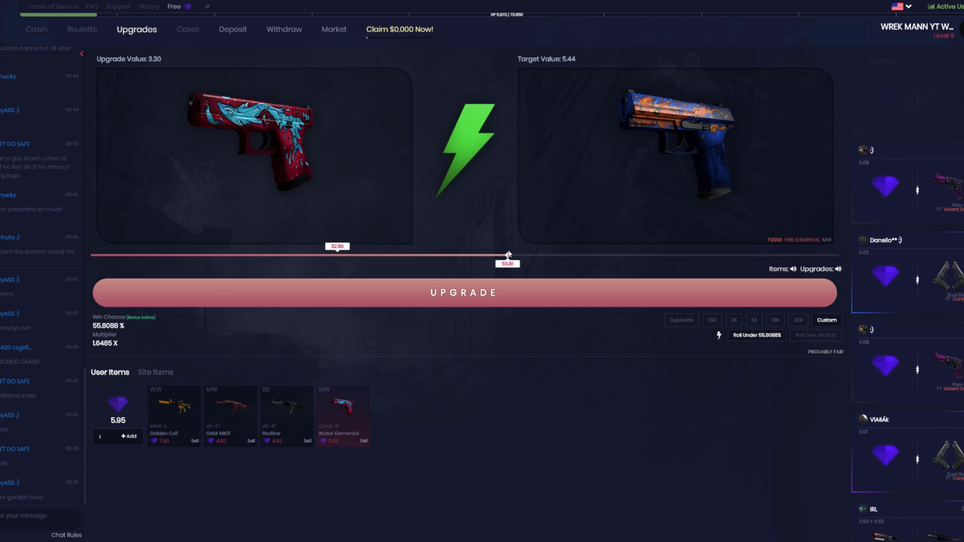
{"action": "left_click_drag", "start_coordinate": [506, 254], "coordinate": [513, 255]}
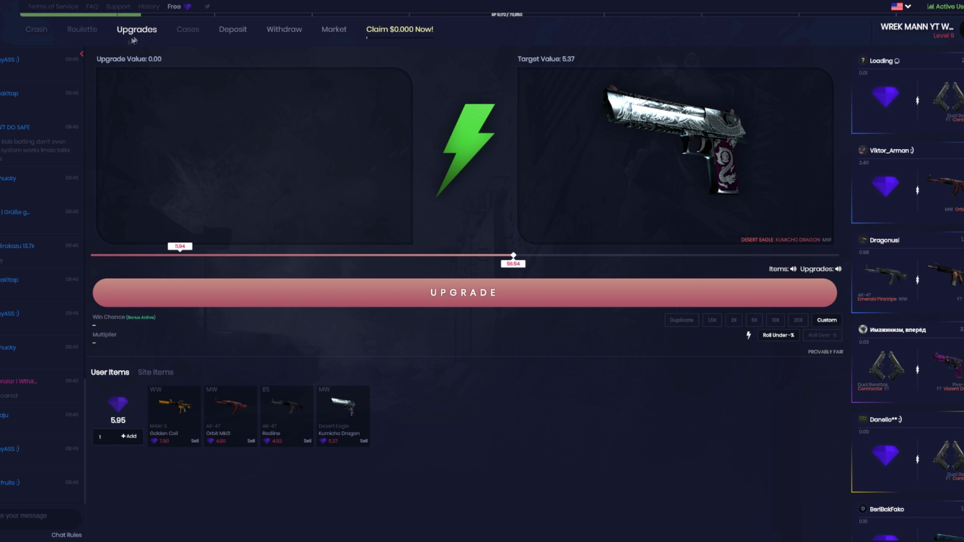
{"action": "left_click", "coordinate": [173, 7]}
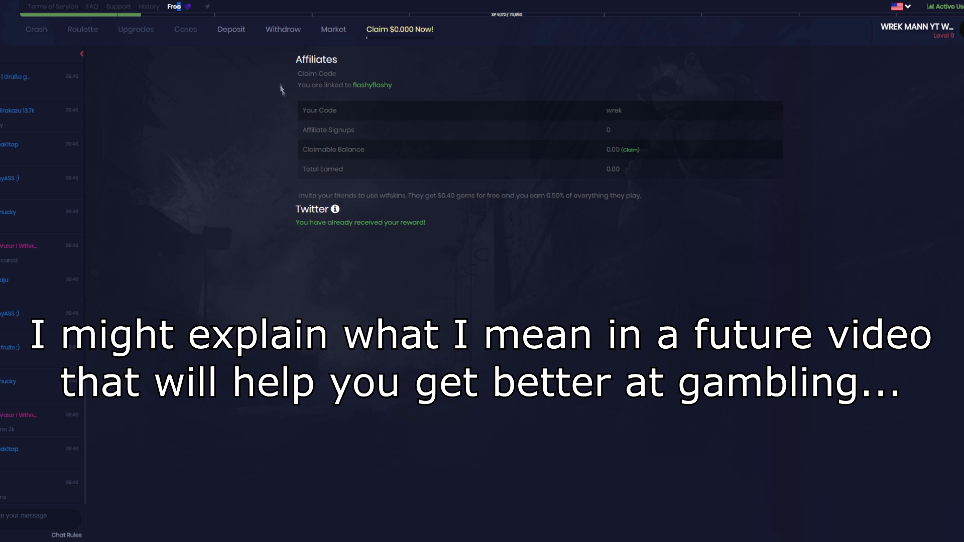
Navigate between the Roulette and Upgrades pages, finishing on Upgrades with the inventory shown
{"action": "left_click", "coordinate": [137, 29]}
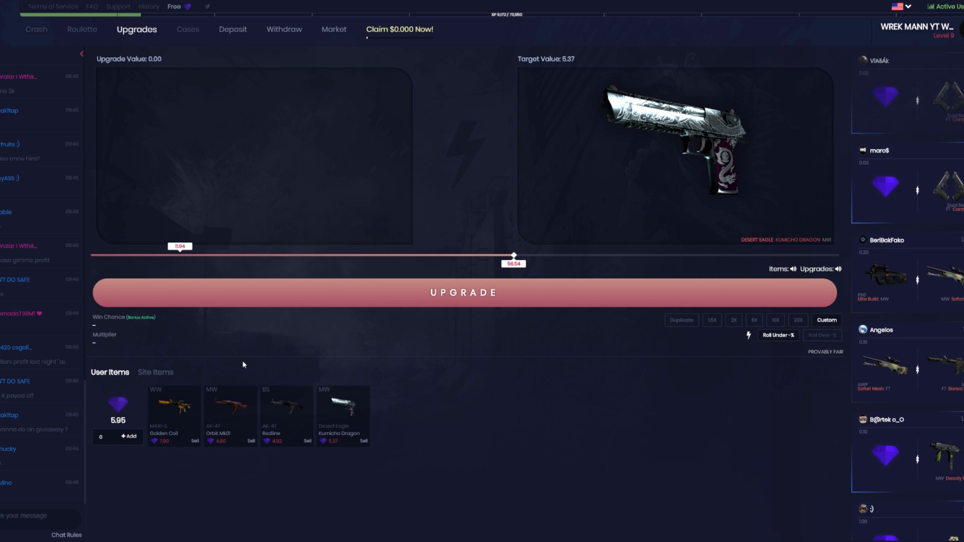
{"action": "left_click", "coordinate": [81, 29]}
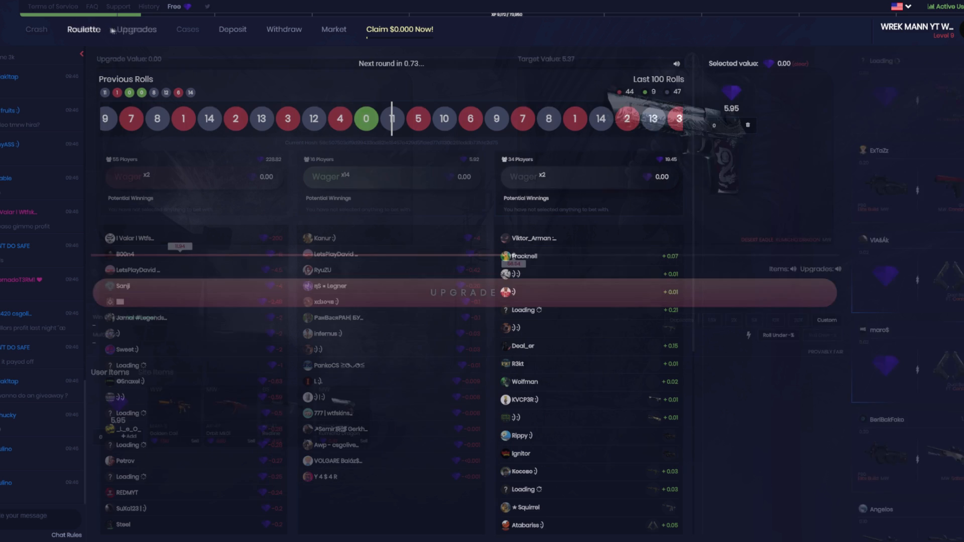
{"action": "left_click", "coordinate": [137, 29]}
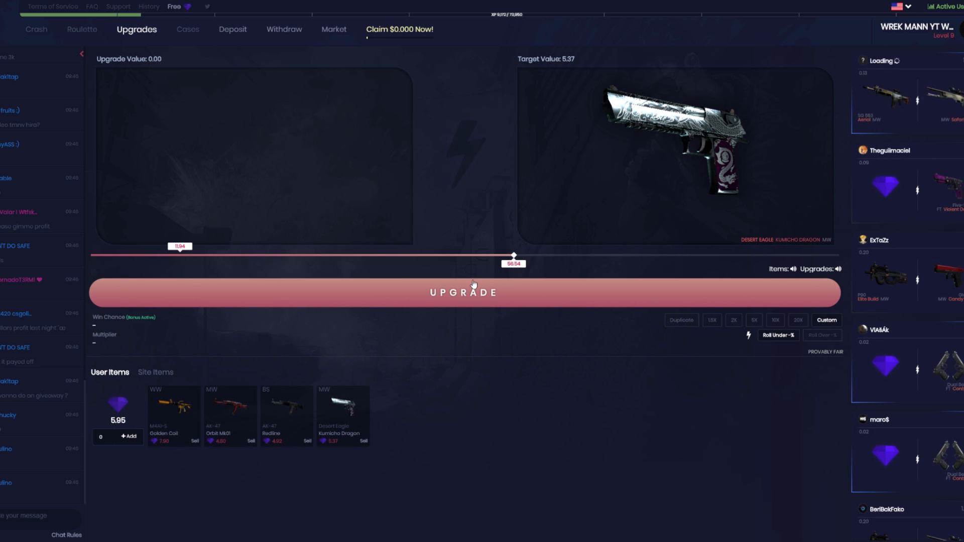
{"action": "left_click", "coordinate": [84, 29]}
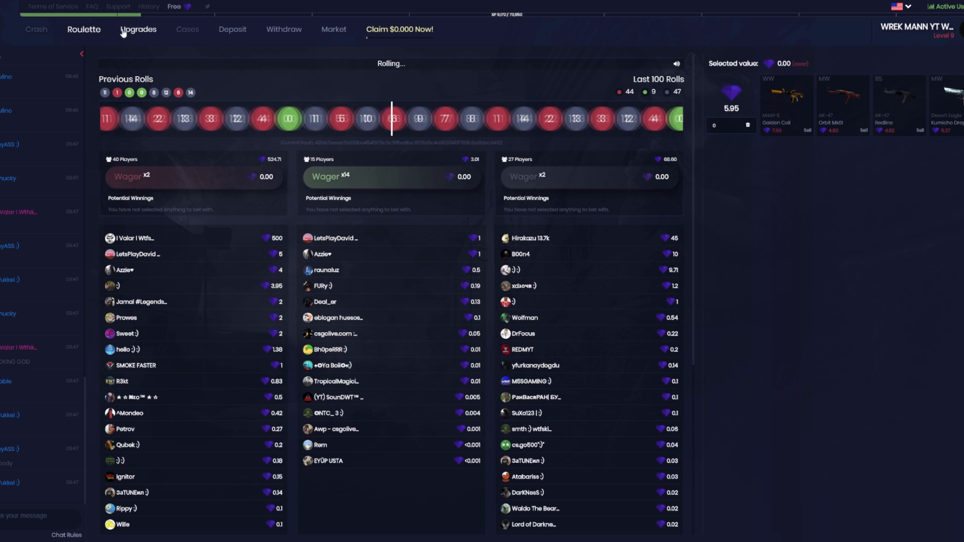
{"action": "left_click", "coordinate": [139, 29]}
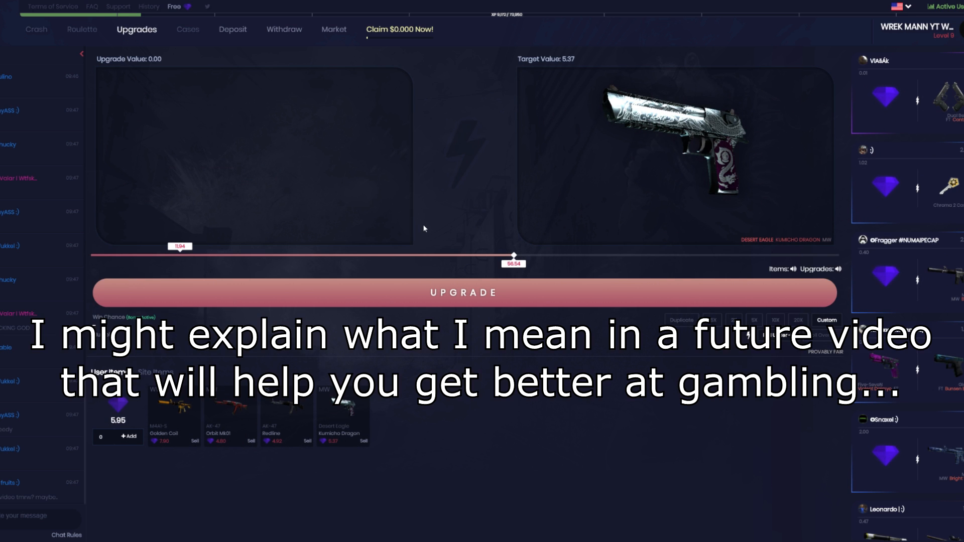
{"action": "mouse_move", "coordinate": [484, 181]}
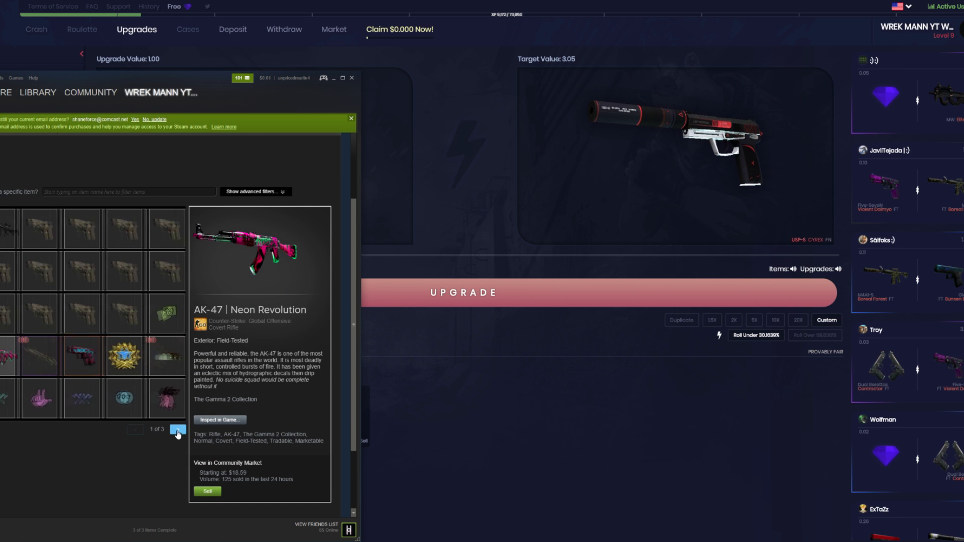
View the next page of the Steam inventory after winning the USP-S Cyrex
{"action": "left_click", "coordinate": [177, 429]}
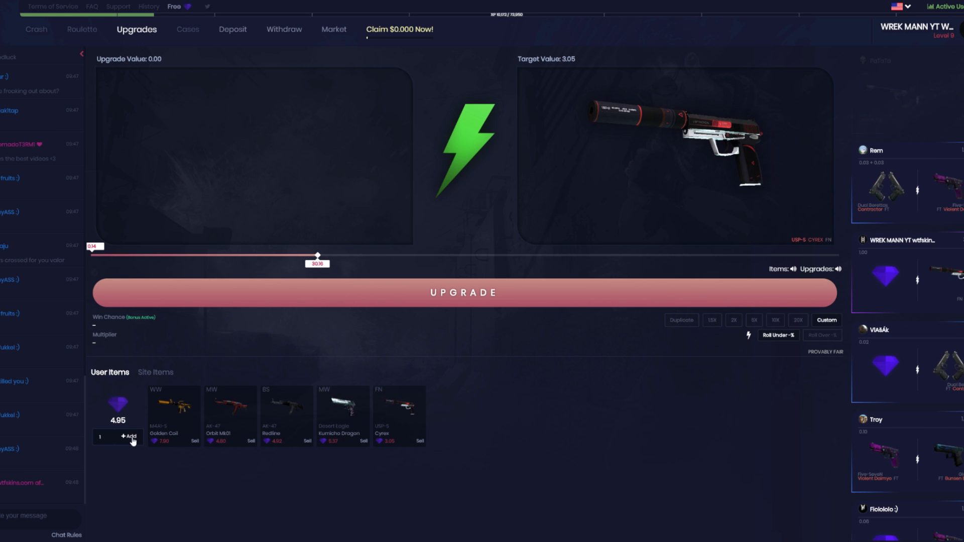
Stake 1.00 of balance and adjust the roll odds toward the next target
{"action": "left_click", "coordinate": [130, 437]}
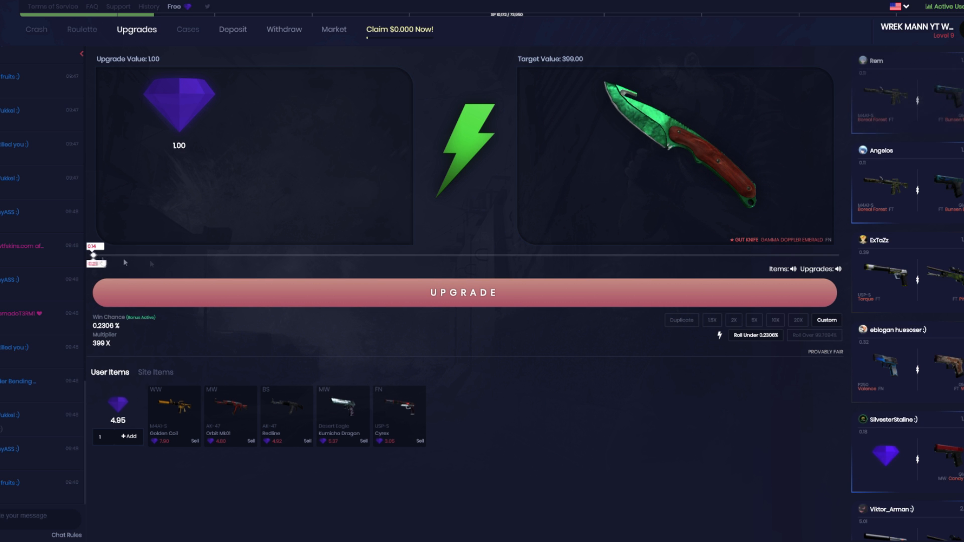
{"action": "left_click_drag", "start_coordinate": [93, 255], "coordinate": [463, 255]}
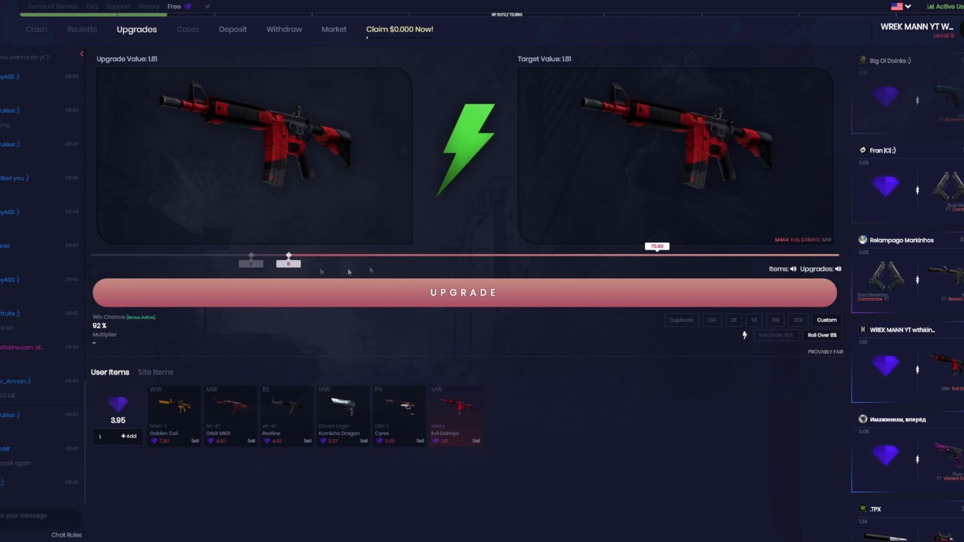
{"action": "left_click_drag", "start_coordinate": [288, 255], "coordinate": [451, 255]}
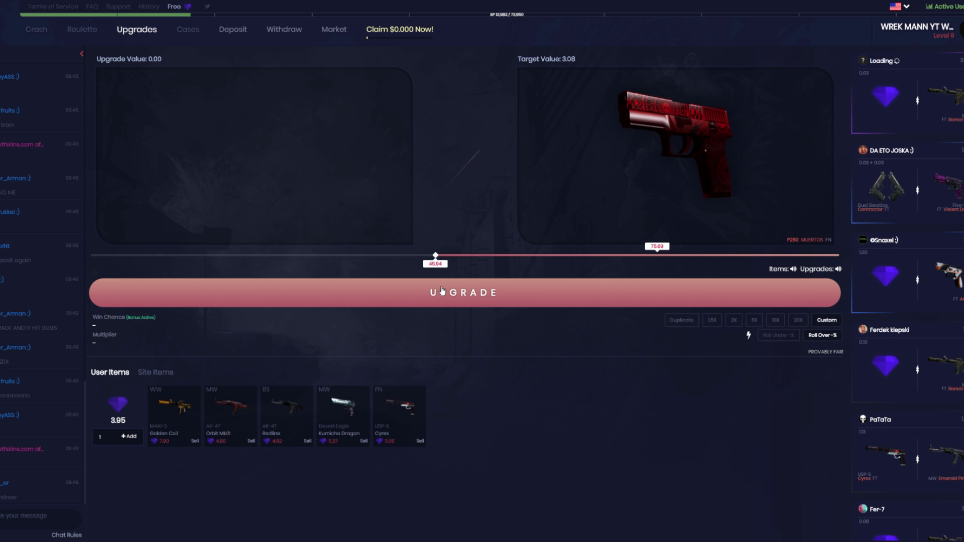
Stake 1.00 and roll under repeatedly until the P250 Muertos (3.05) is won
{"action": "left_click", "coordinate": [440, 293]}
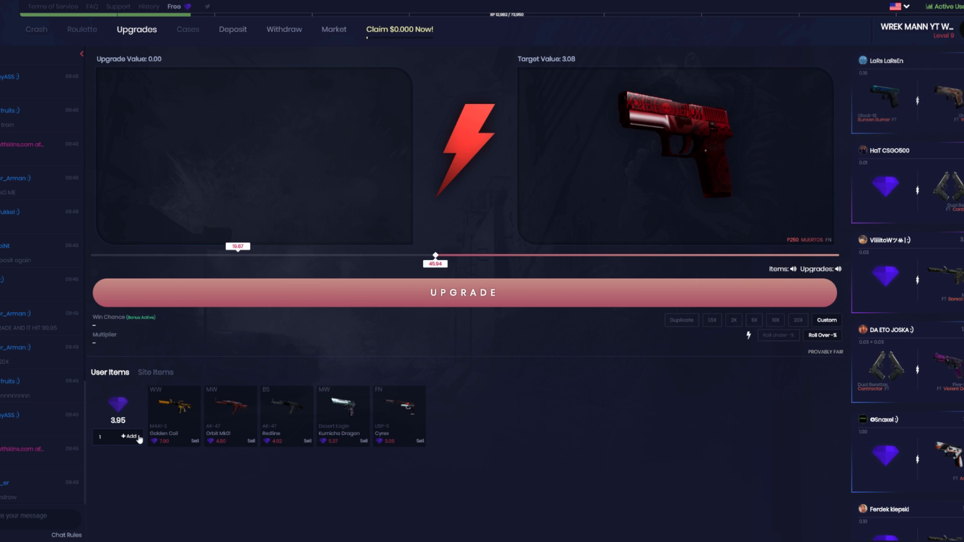
{"action": "left_click", "coordinate": [129, 436]}
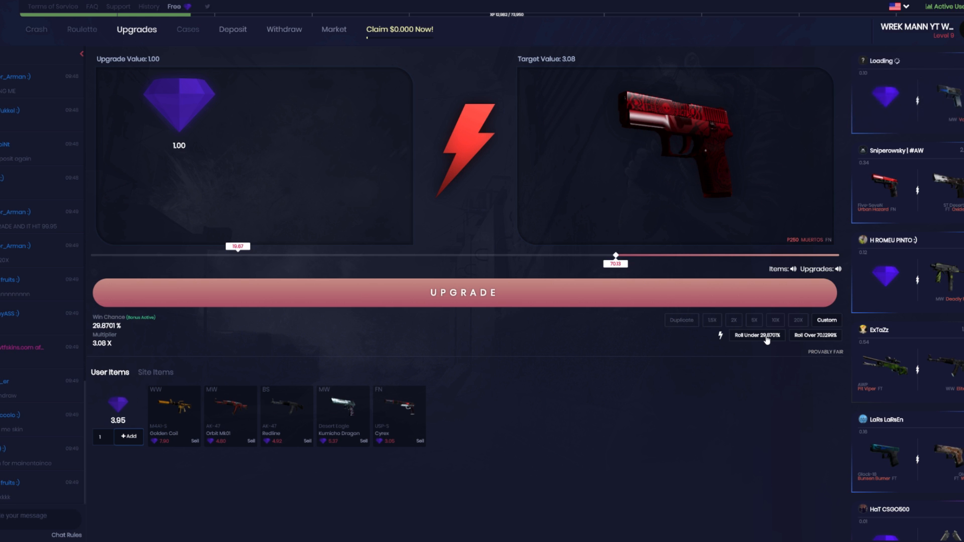
{"action": "left_click", "coordinate": [464, 293]}
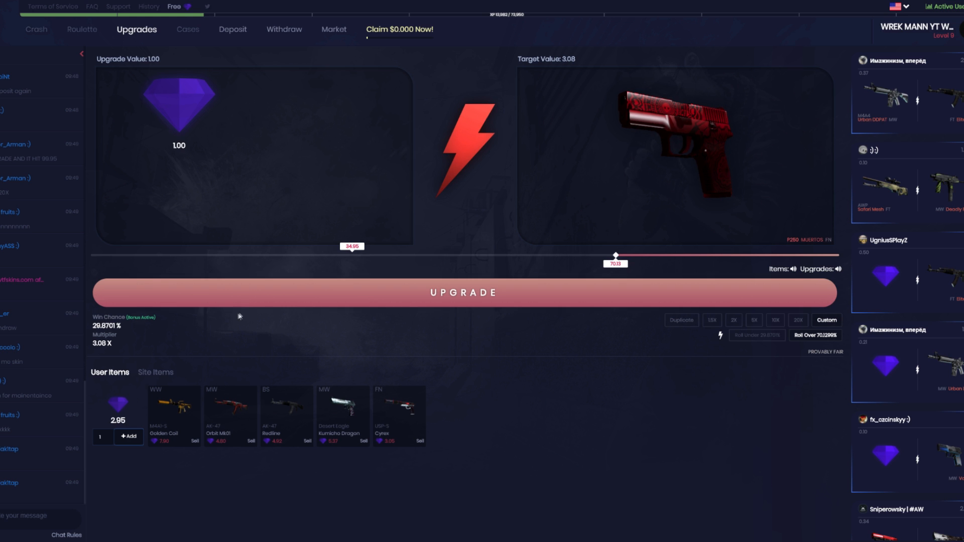
{"action": "left_click", "coordinate": [463, 293]}
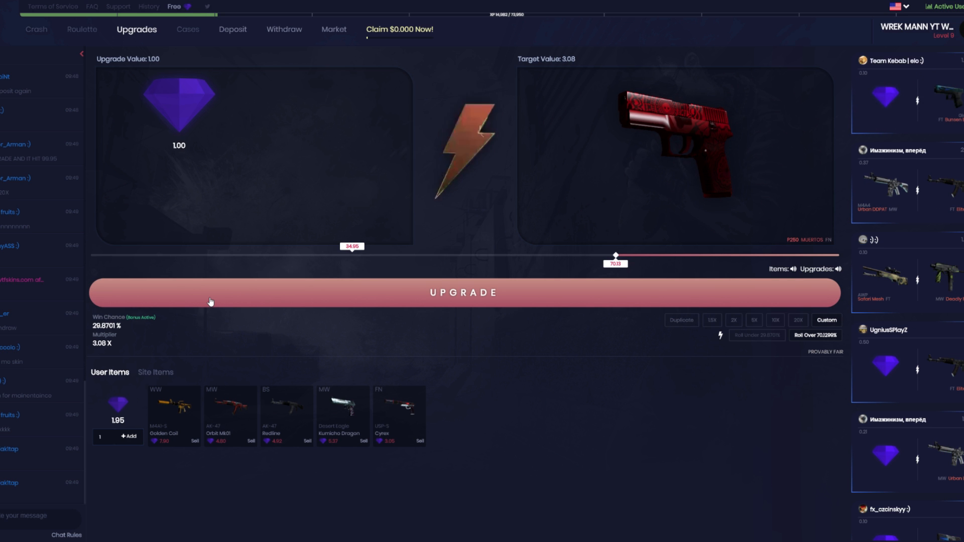
{"action": "left_click", "coordinate": [464, 293]}
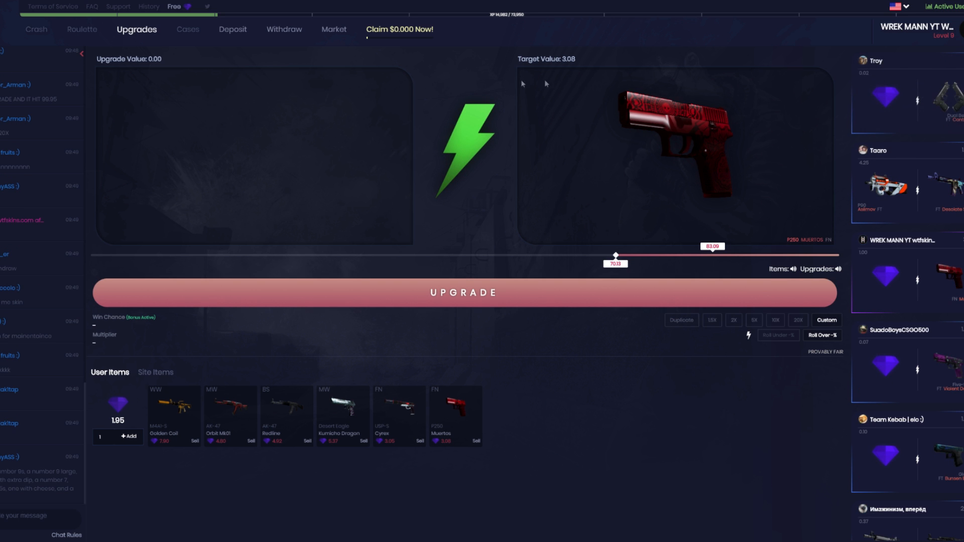
{"action": "left_click", "coordinate": [920, 24]}
{"action": "type", "text": ".95"}
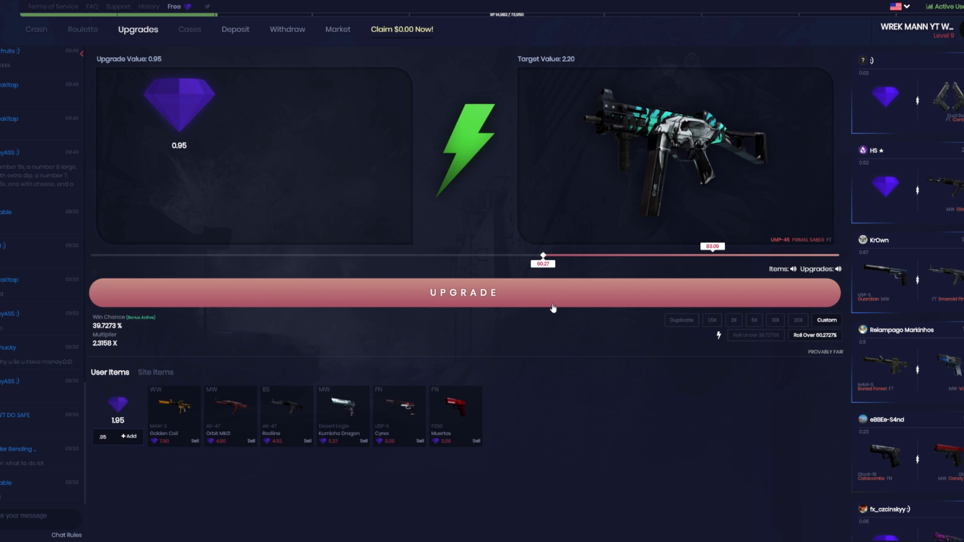
Roll 0.95 of balance for the UMP-45 Primal Saber
{"action": "left_click", "coordinate": [464, 294]}
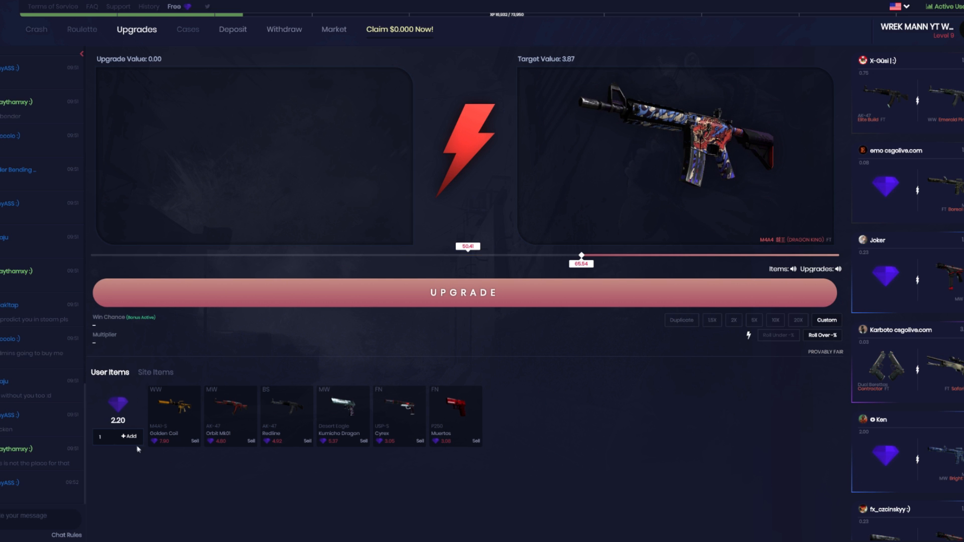
Stake 1.00 of balance and set the odds for the Revolver Case Key roll
{"action": "left_click", "coordinate": [128, 436]}
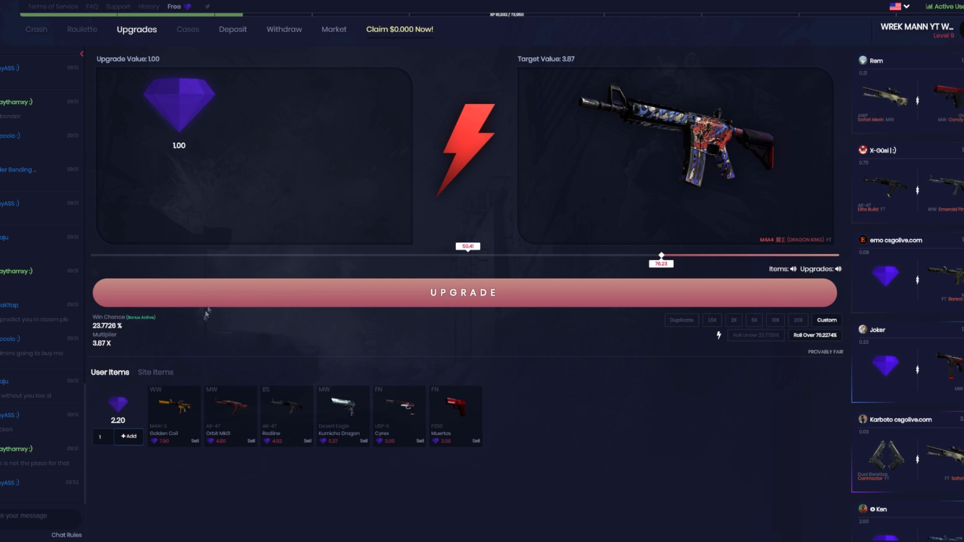
{"action": "left_click_drag", "start_coordinate": [661, 255], "coordinate": [515, 255]}
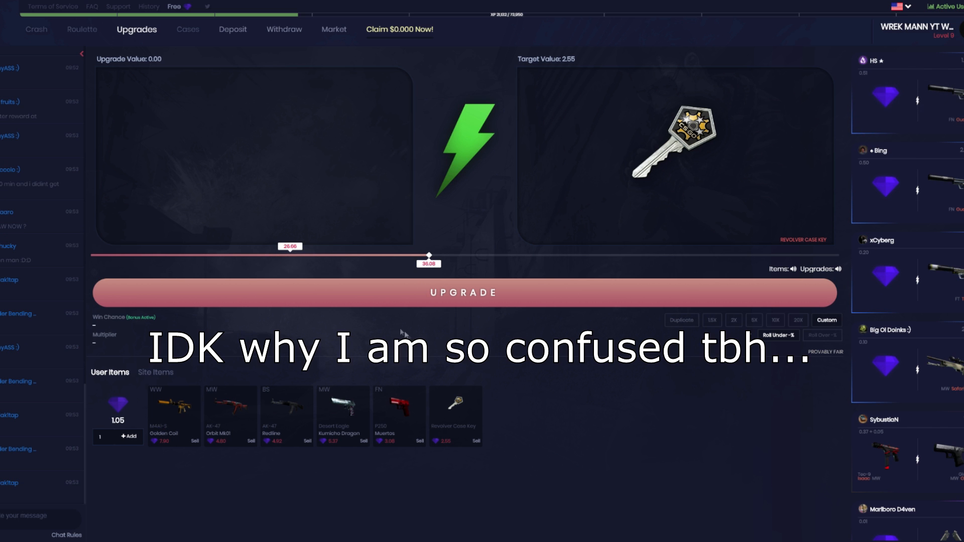
{"action": "mouse_move", "coordinate": [455, 420]}
{"action": "type", "text": ".05"}
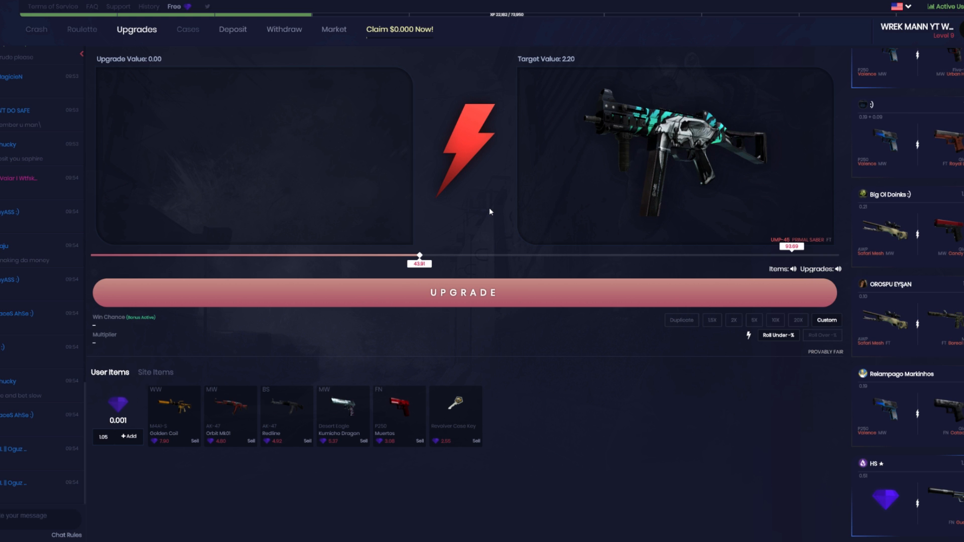
{"action": "mouse_move", "coordinate": [757, 265]}
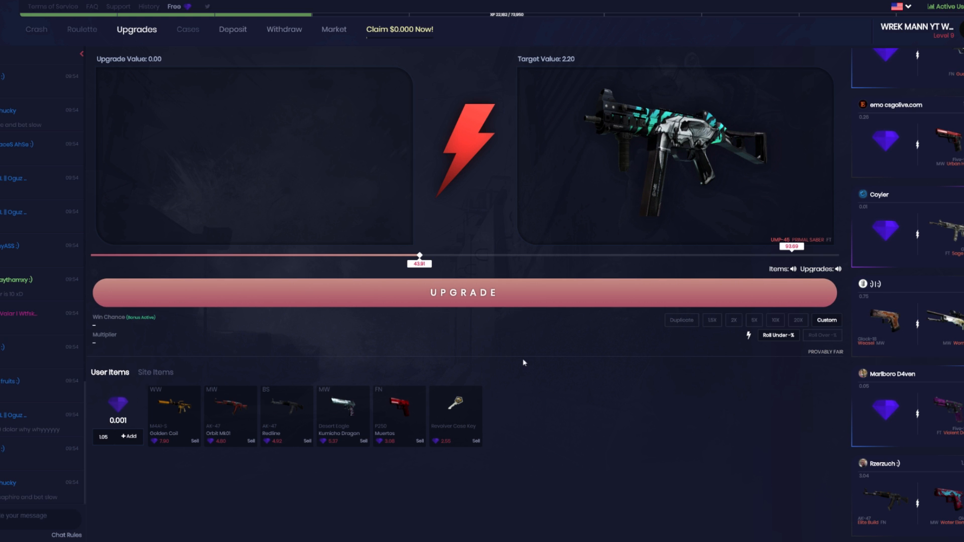
{"action": "mouse_move", "coordinate": [527, 363]}
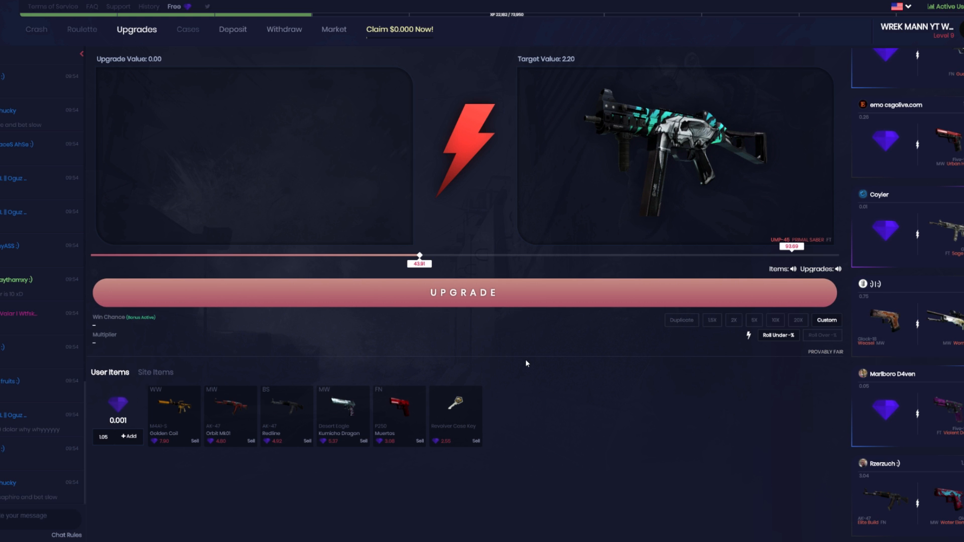